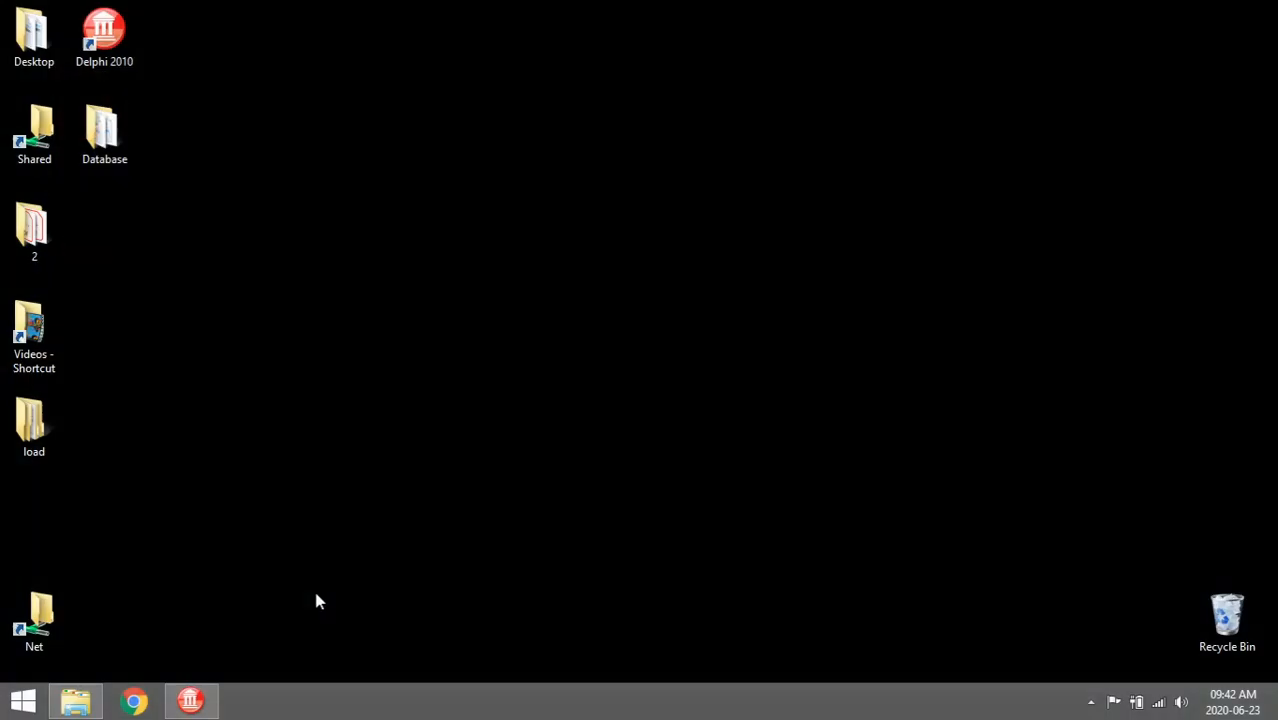
- Launch Delphi 2010 from the desktop shortcut so Project1 loads in the form designer
left_click(192, 698)
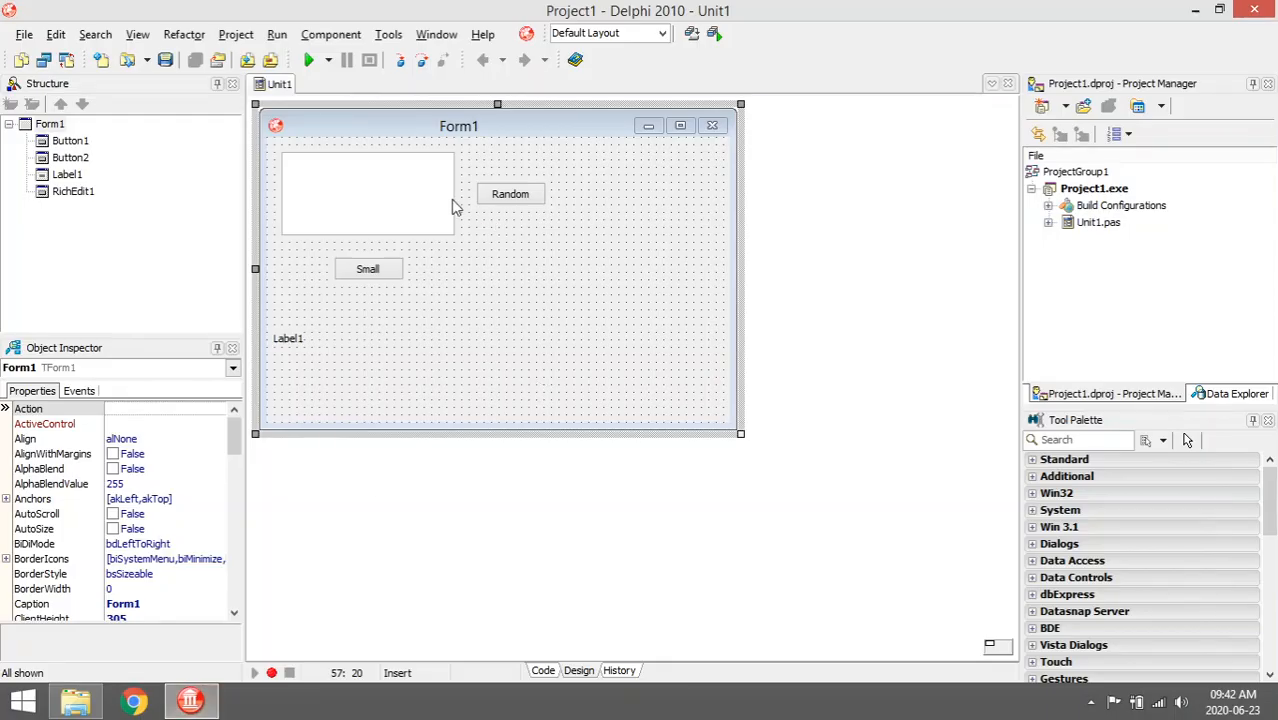
mouse_move(522, 166)
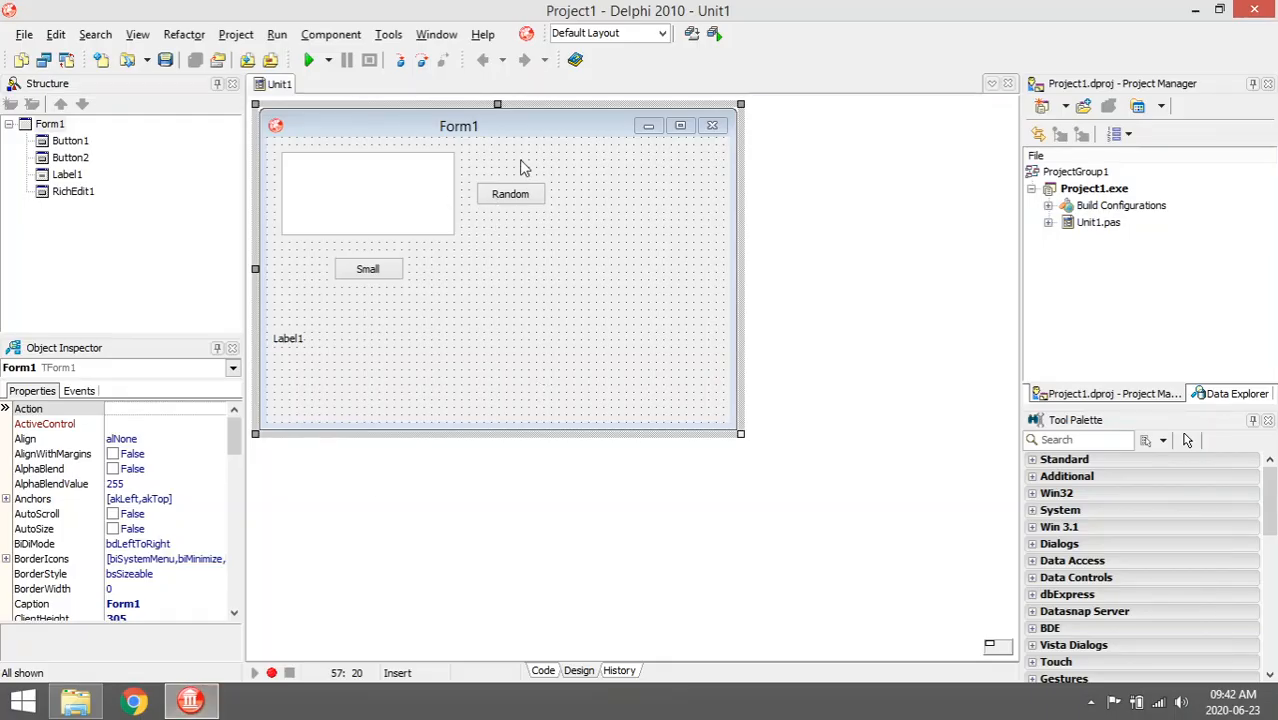
mouse_move(316, 162)
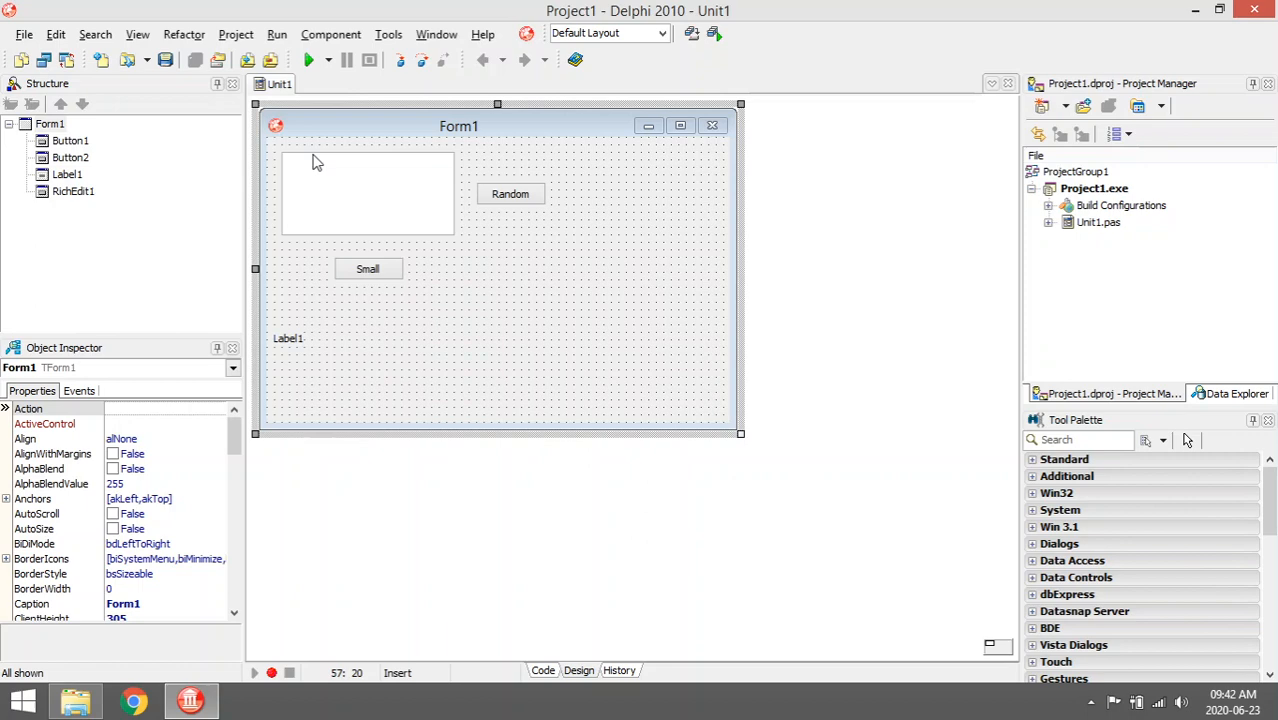
mouse_move(548, 210)
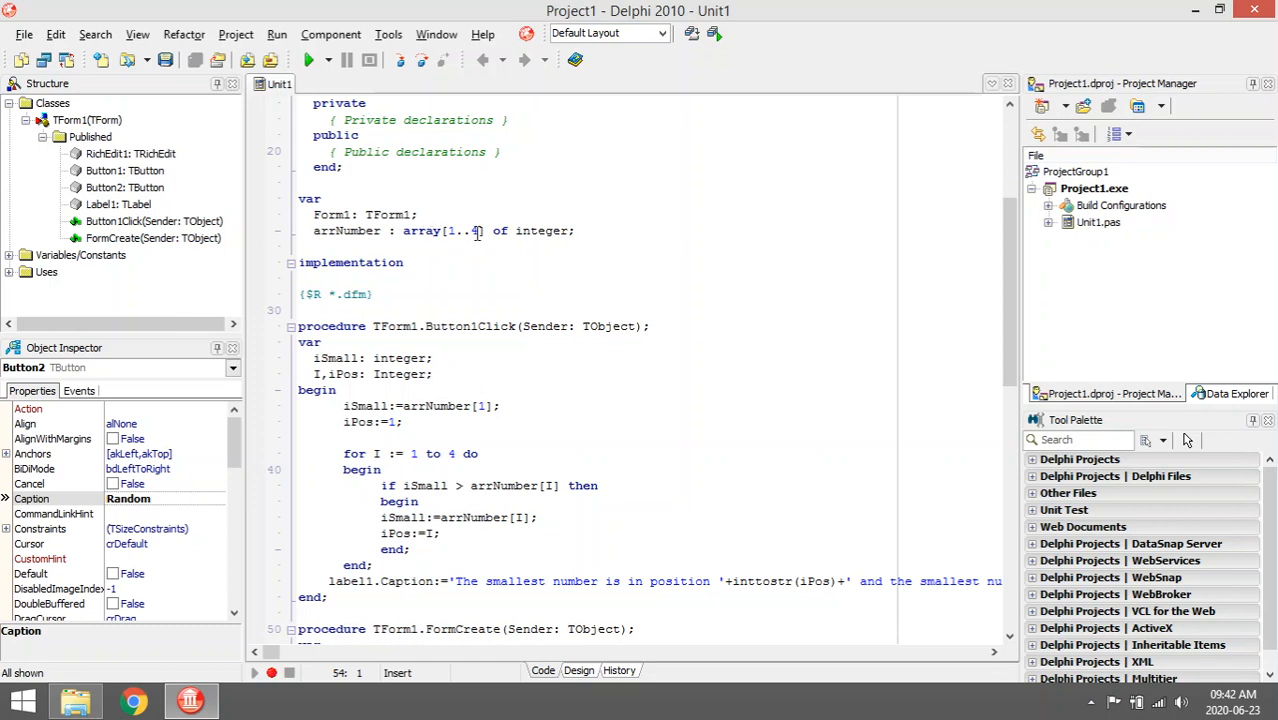
scroll("down", 3)
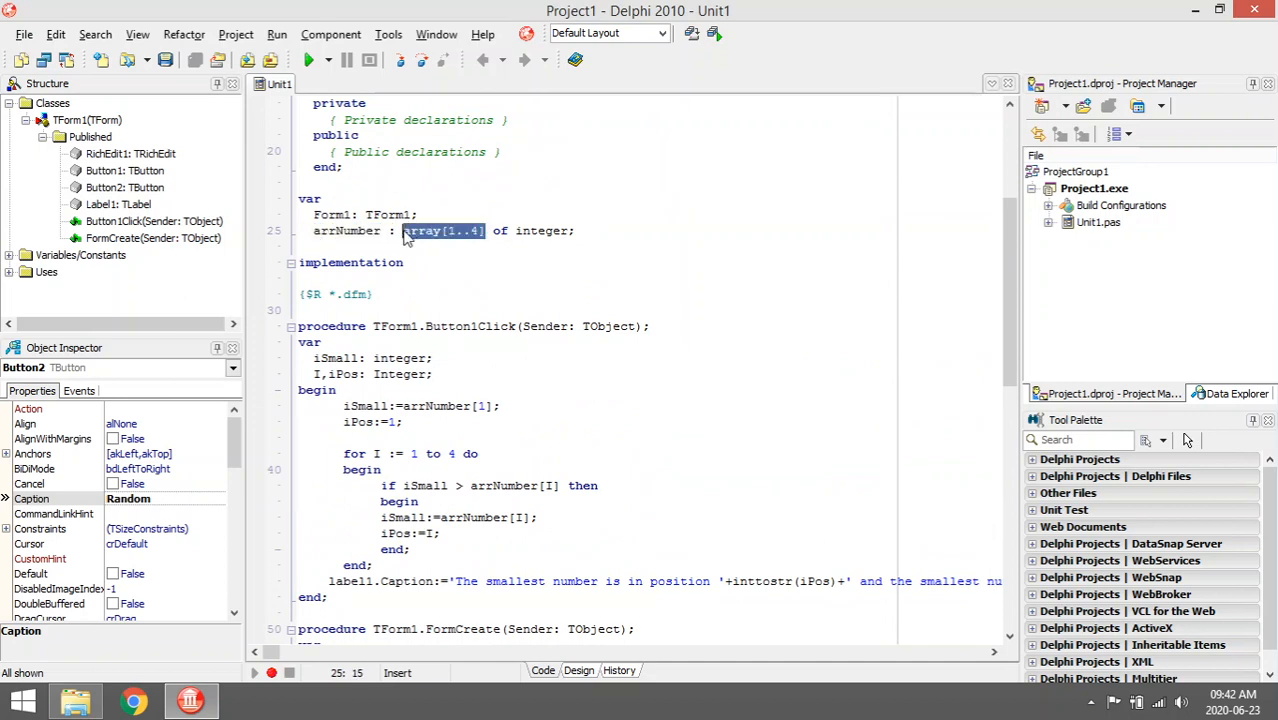
scroll("down", 3)
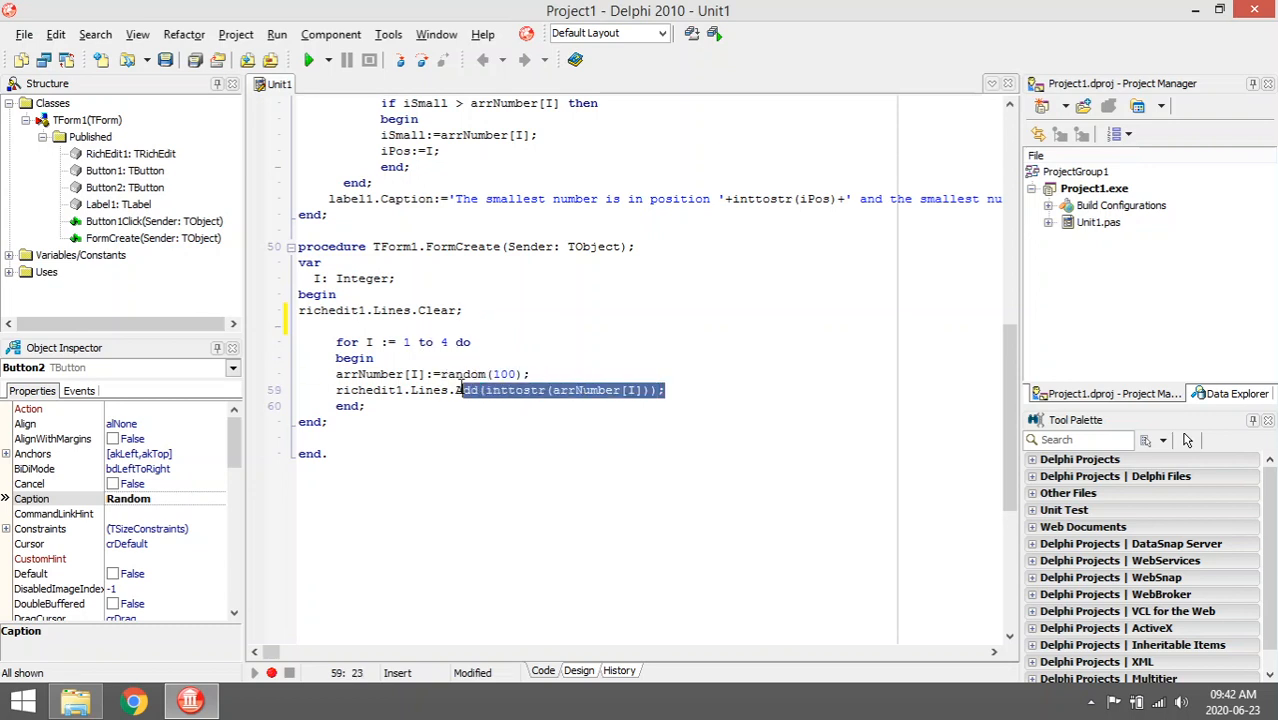
left_click(520, 438)
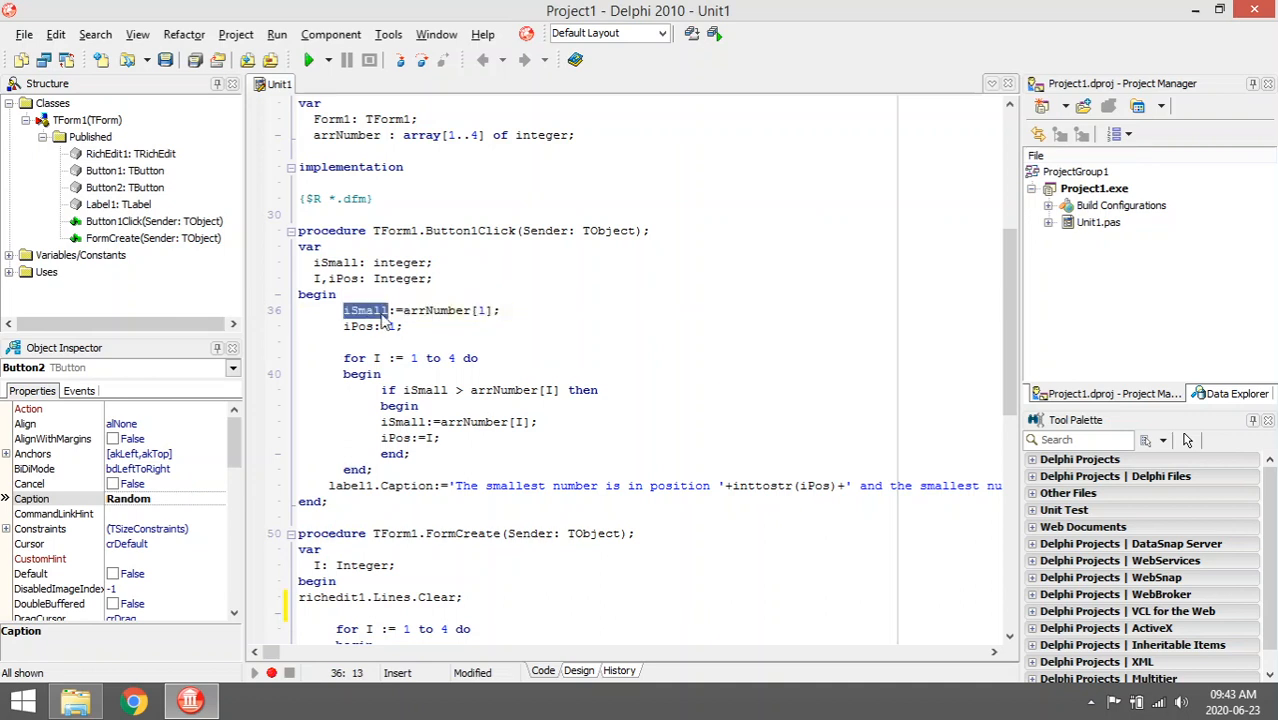
mouse_move(488, 388)
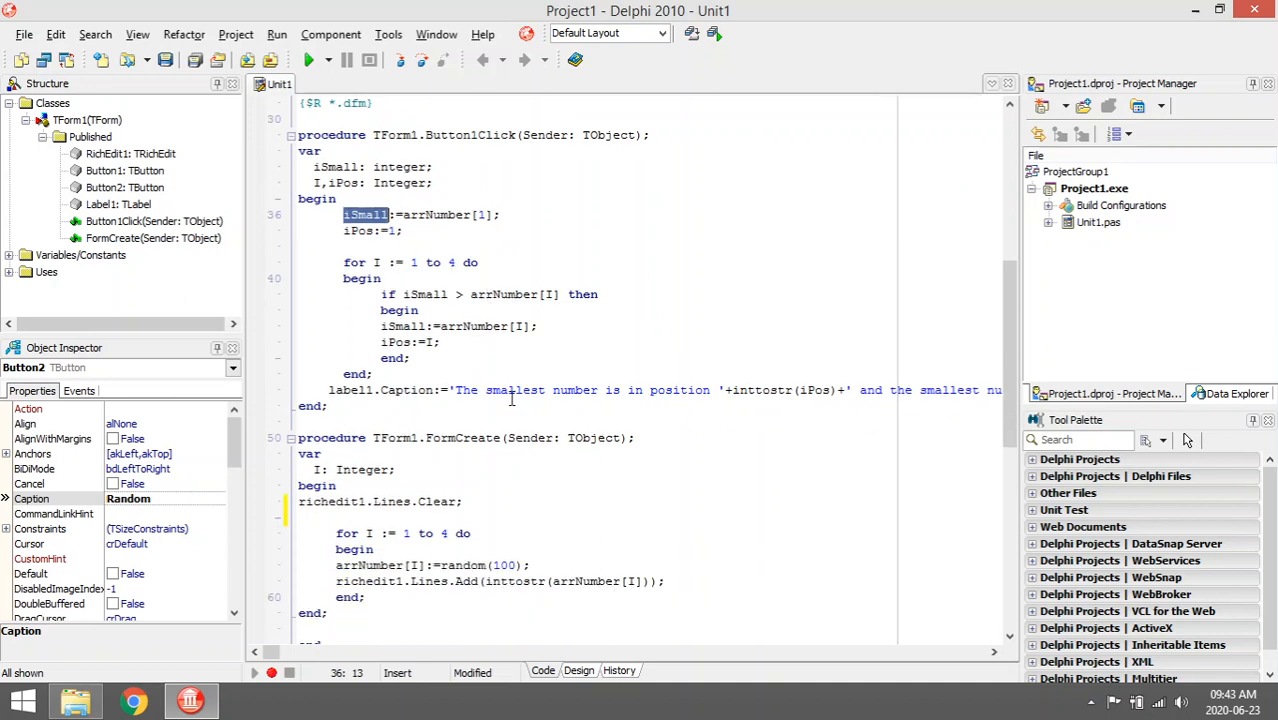
- Review the first assignment, highlighting arrNumber[1] as the initial smallest value
scroll("down", 3)
type("0")
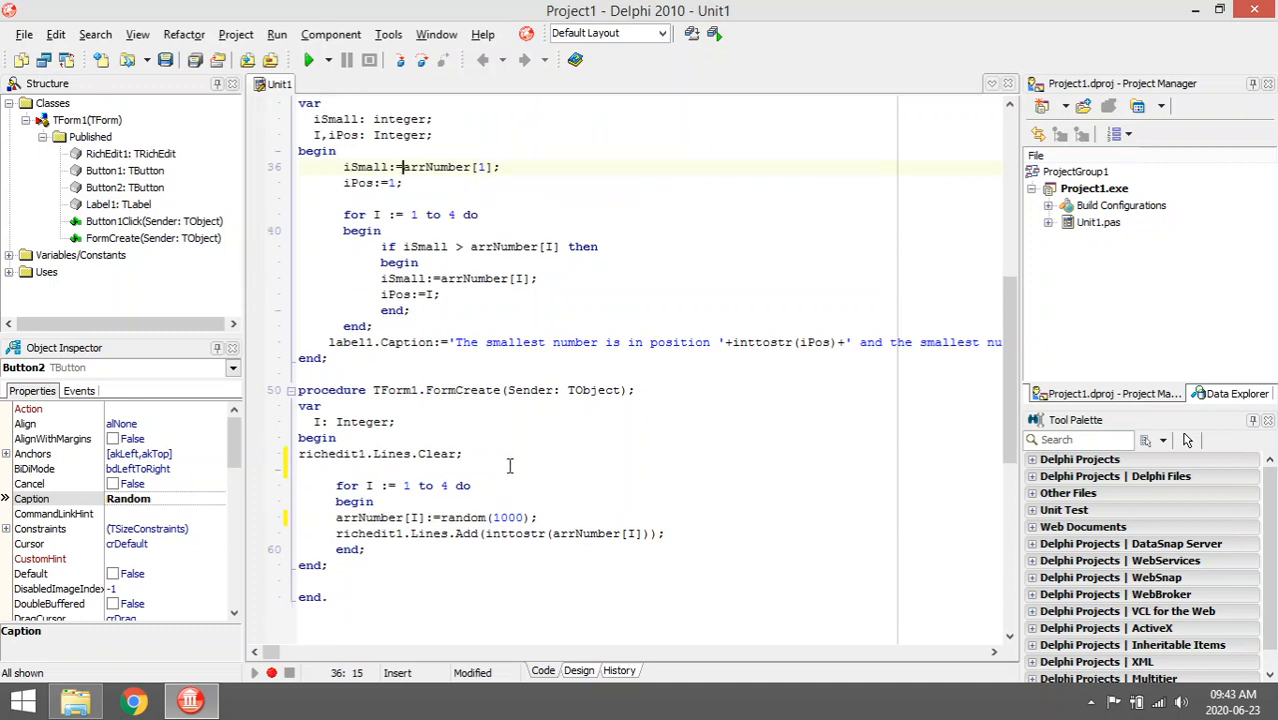
mouse_move(542, 456)
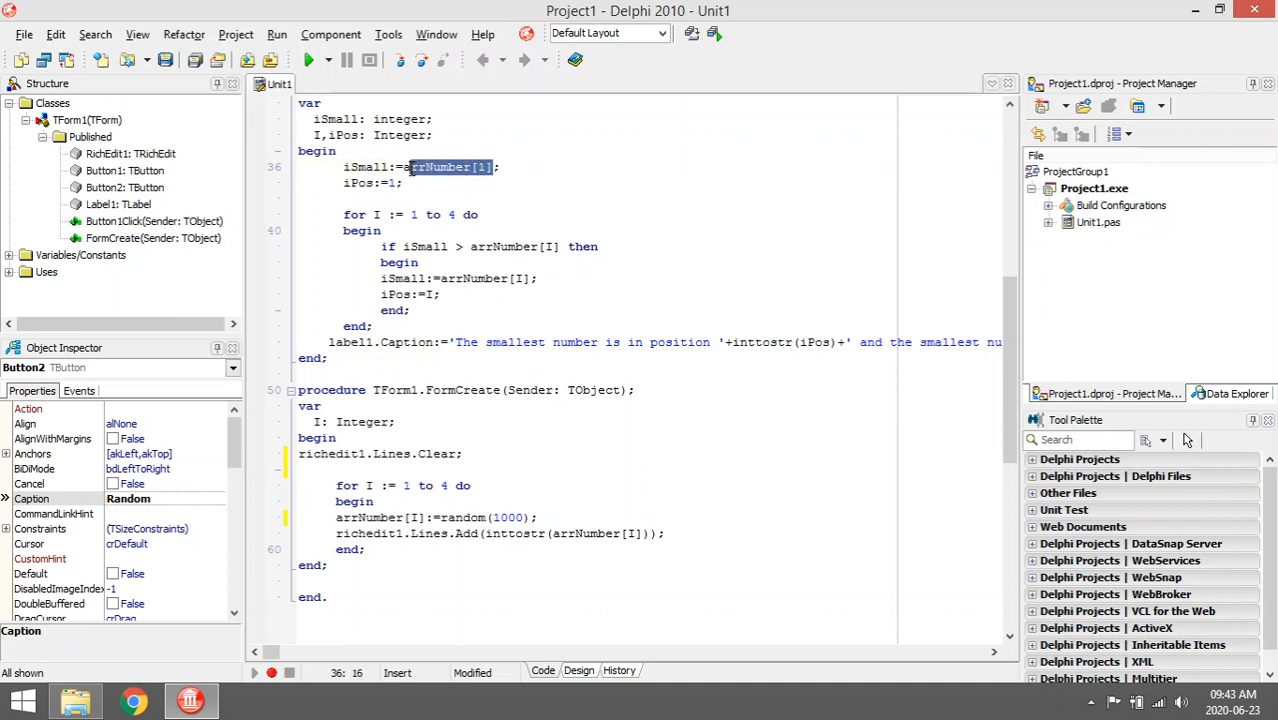
double_click(364, 166)
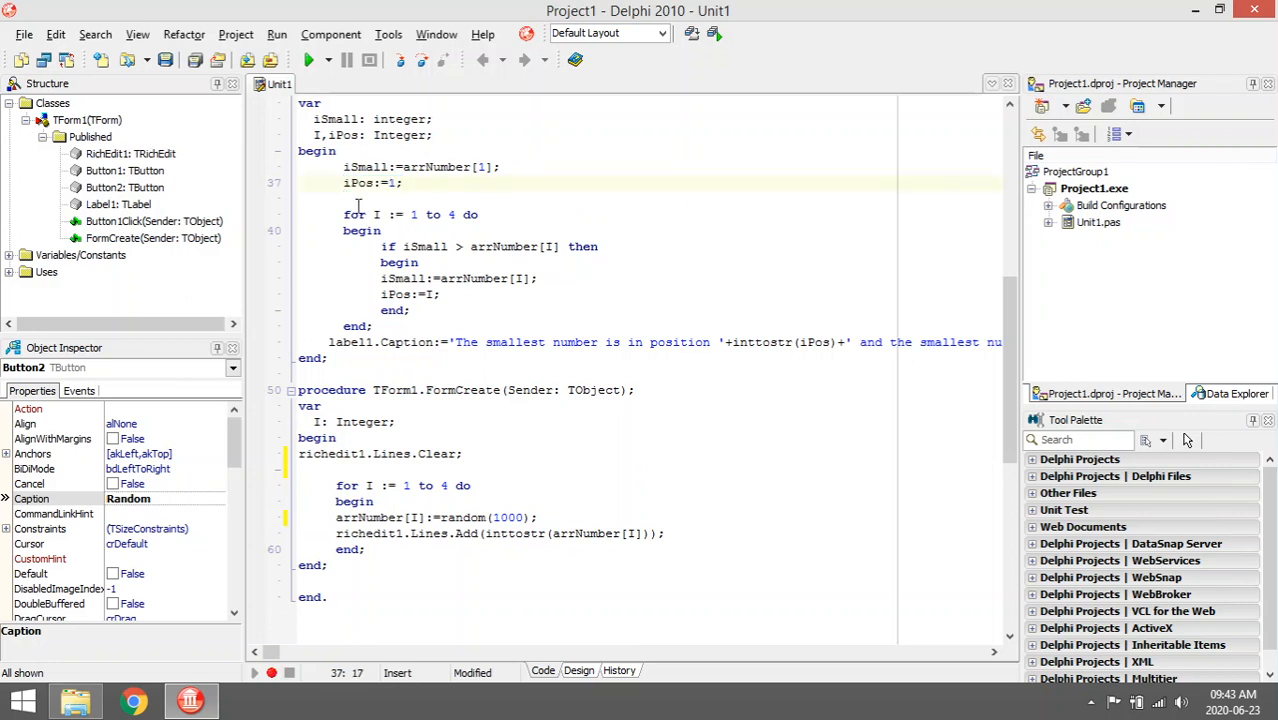
left_click(404, 214)
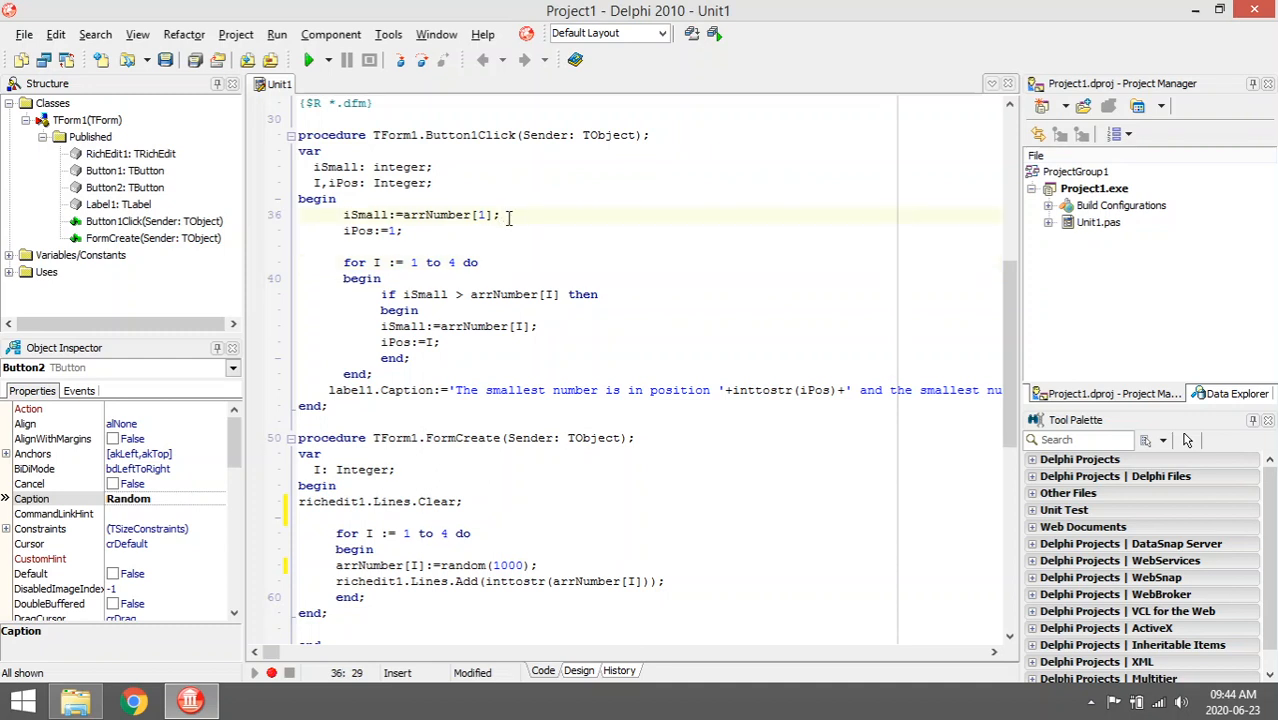
mouse_move(544, 218)
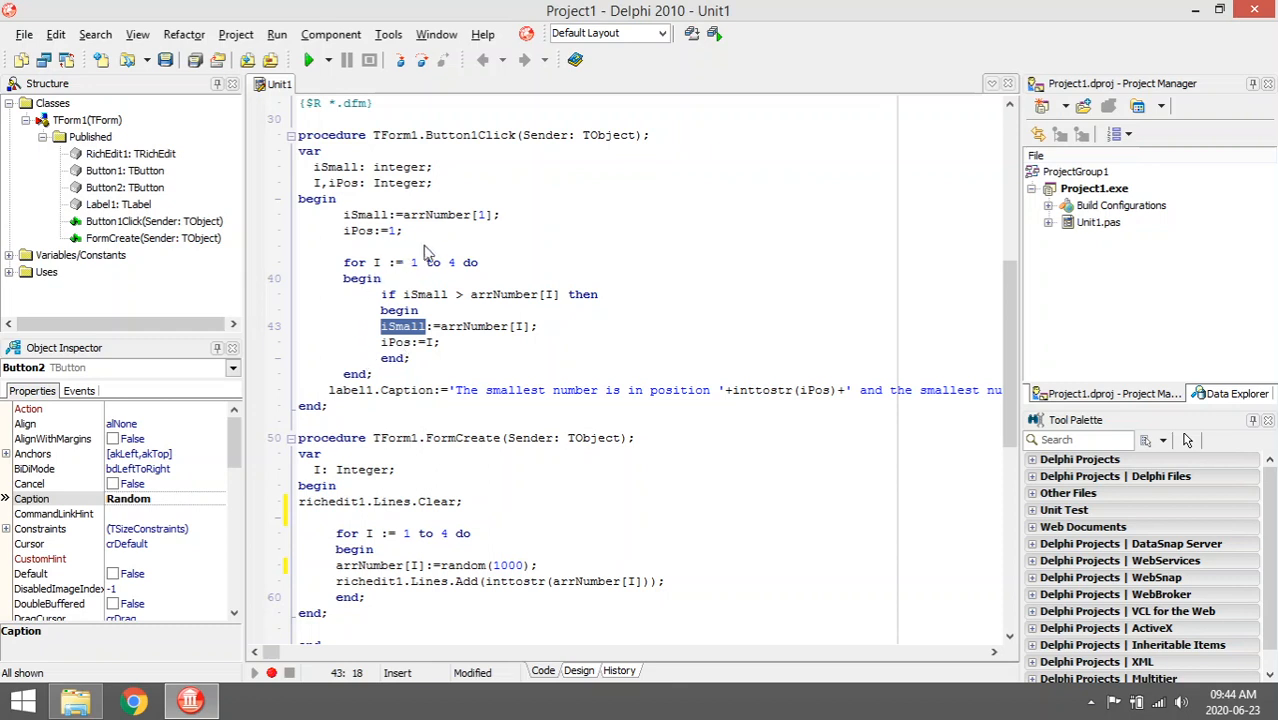
- Walk through the loop body, highlighting the iSmall:=arrNumber[I] and iPos:=I assignments
left_click(464, 294)
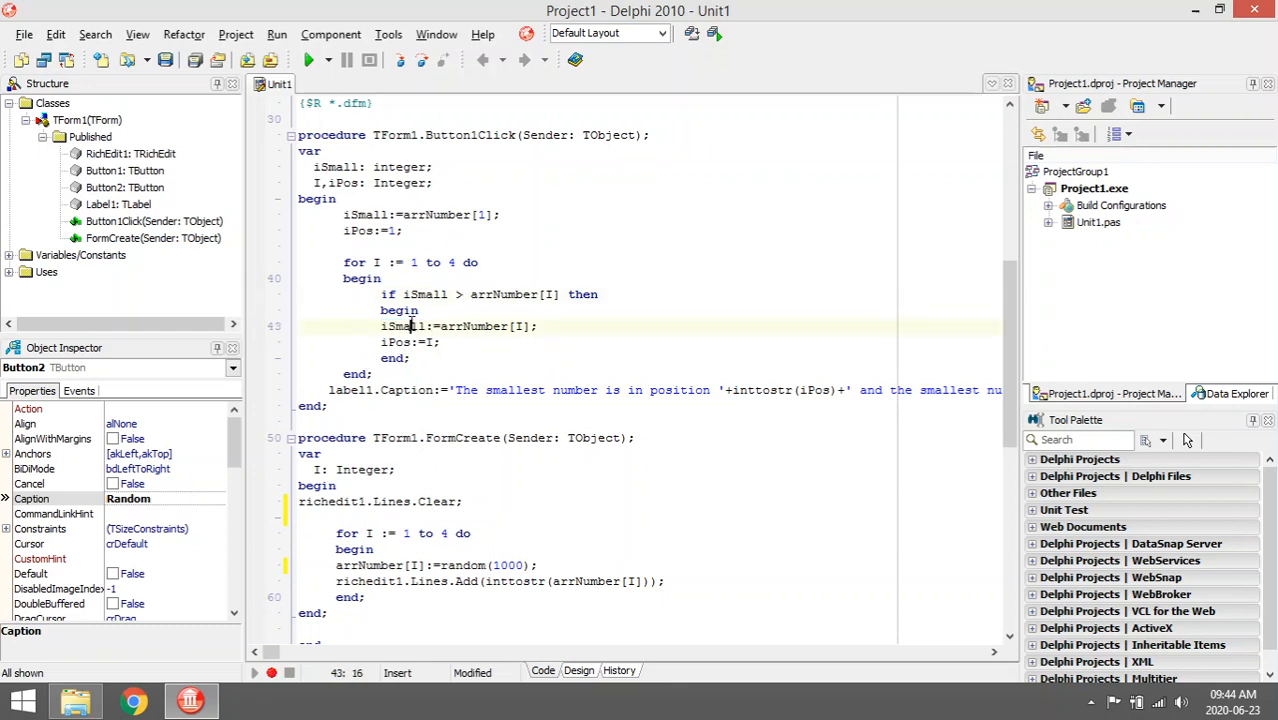
double_click(400, 326)
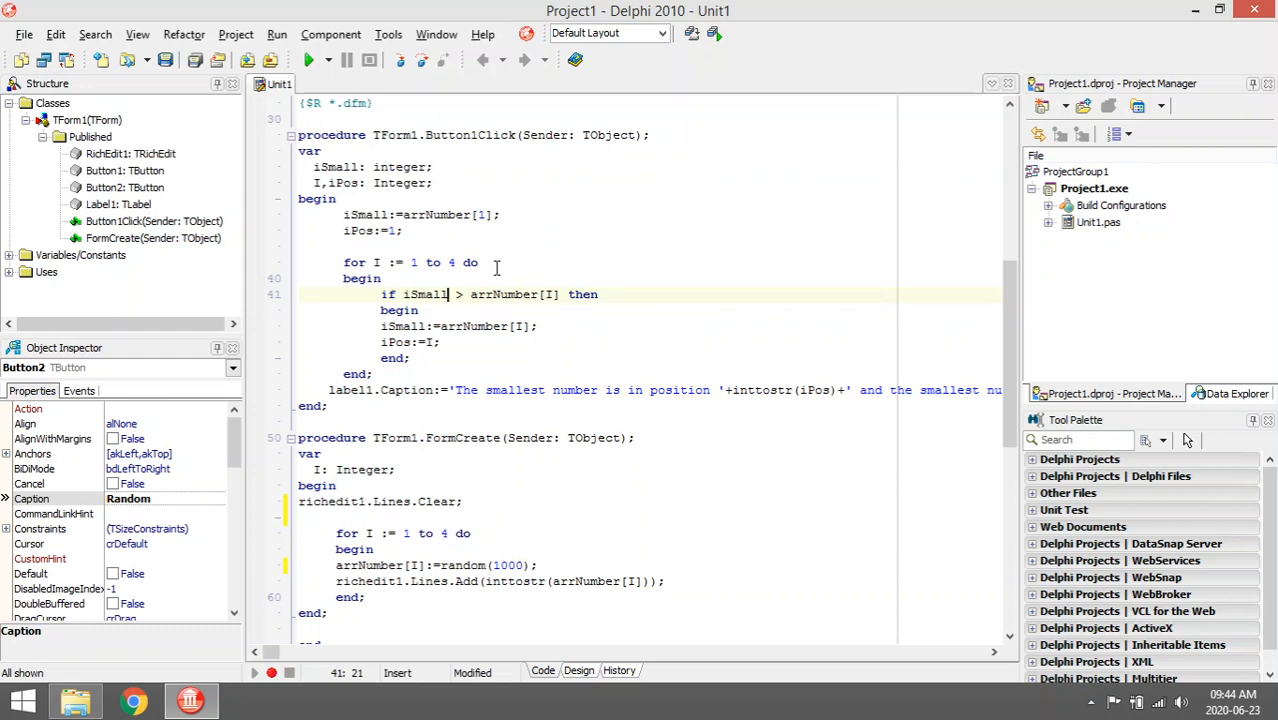
mouse_move(426, 344)
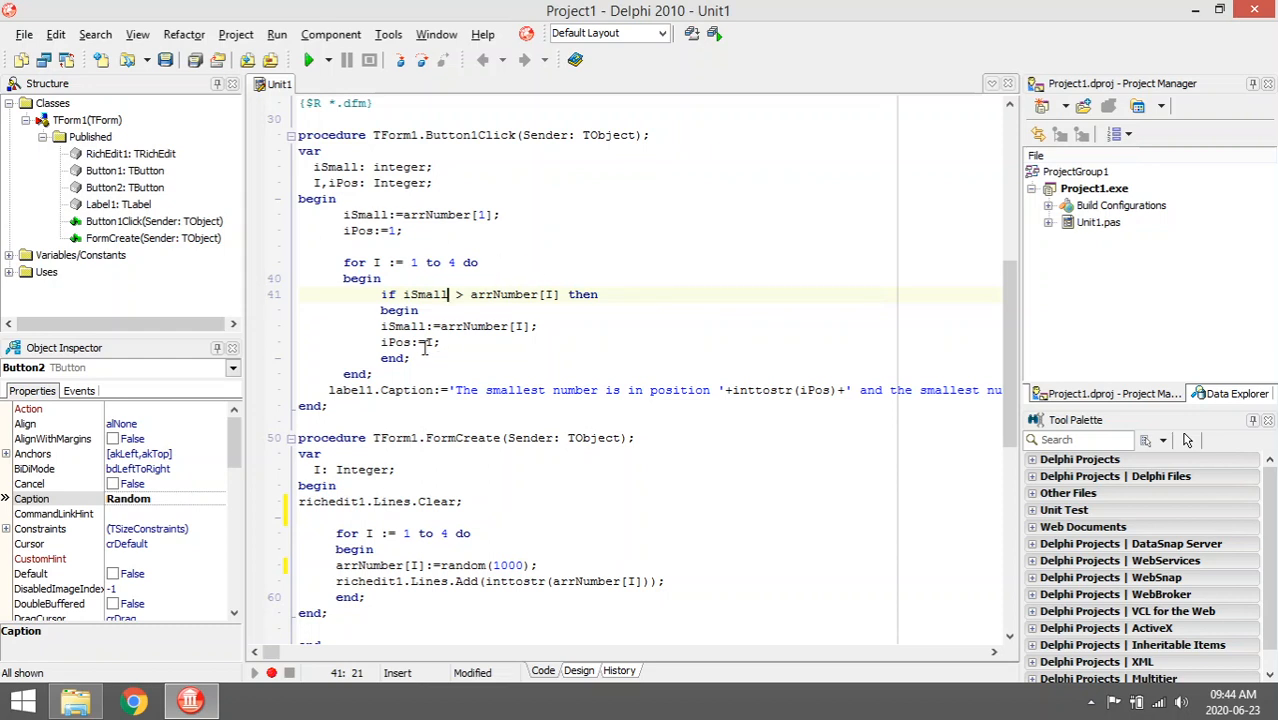
left_click(404, 326)
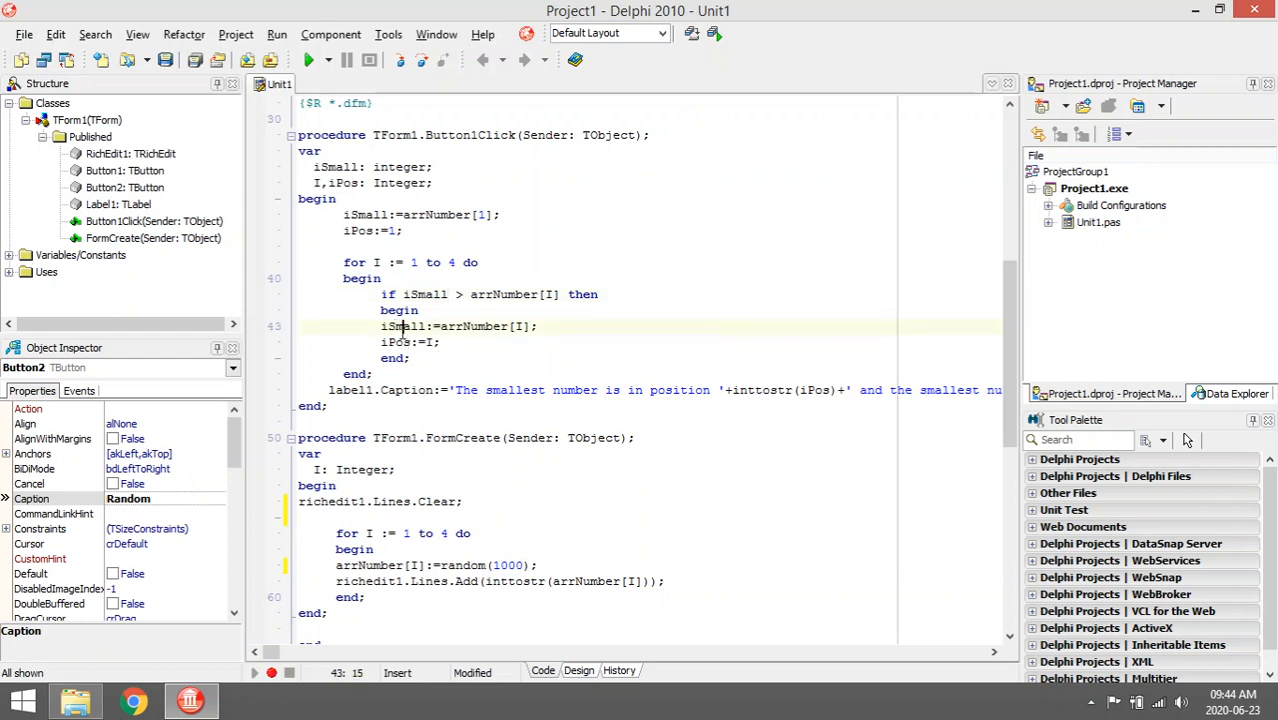
left_click(422, 342)
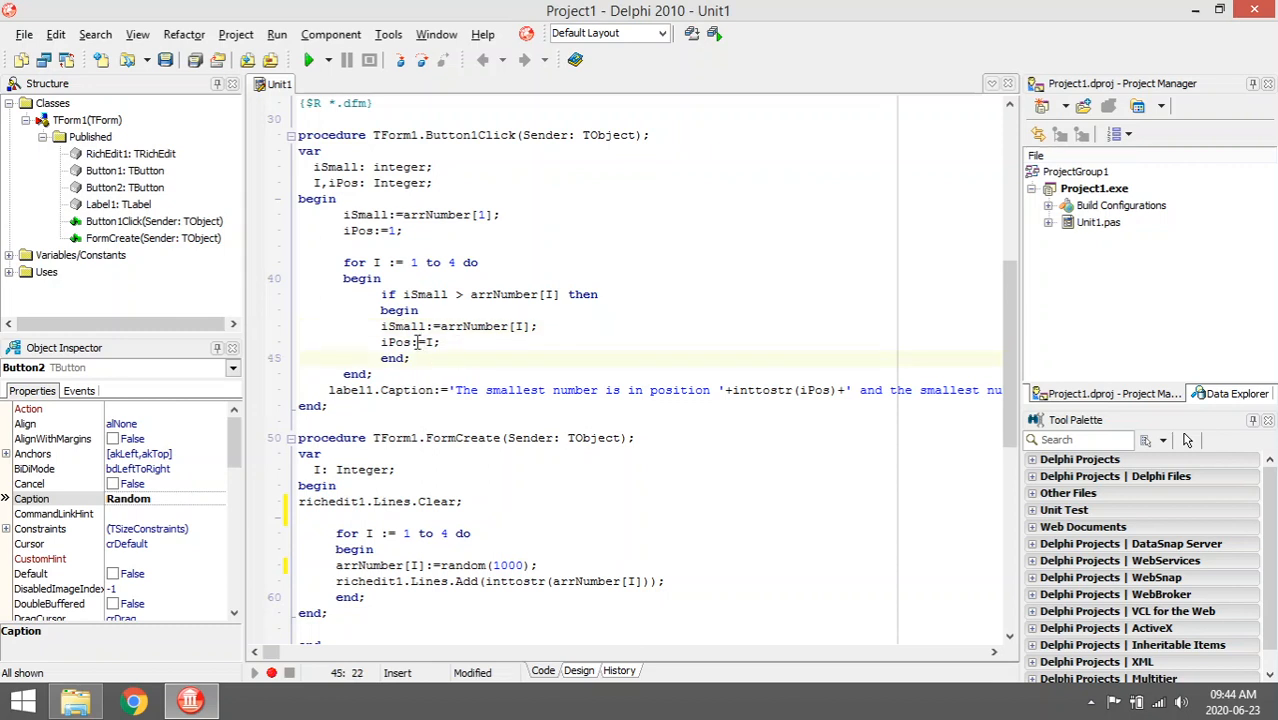
double_click(396, 342)
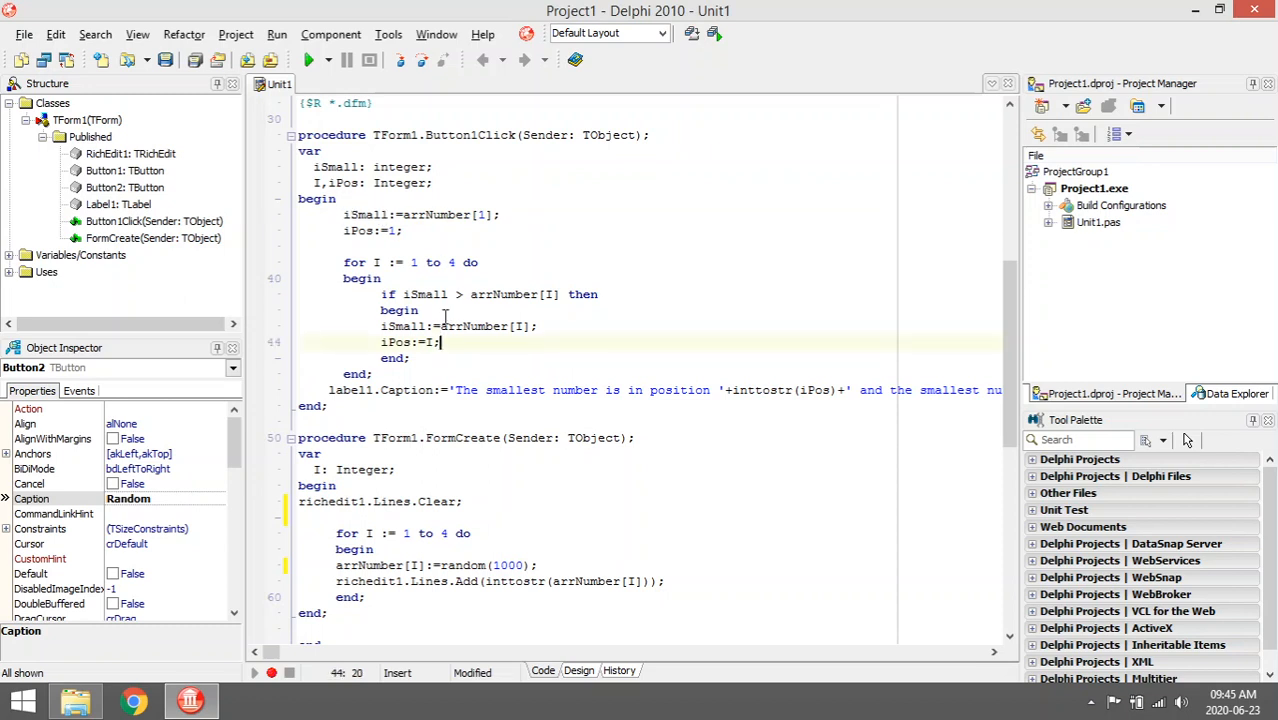
mouse_move(504, 366)
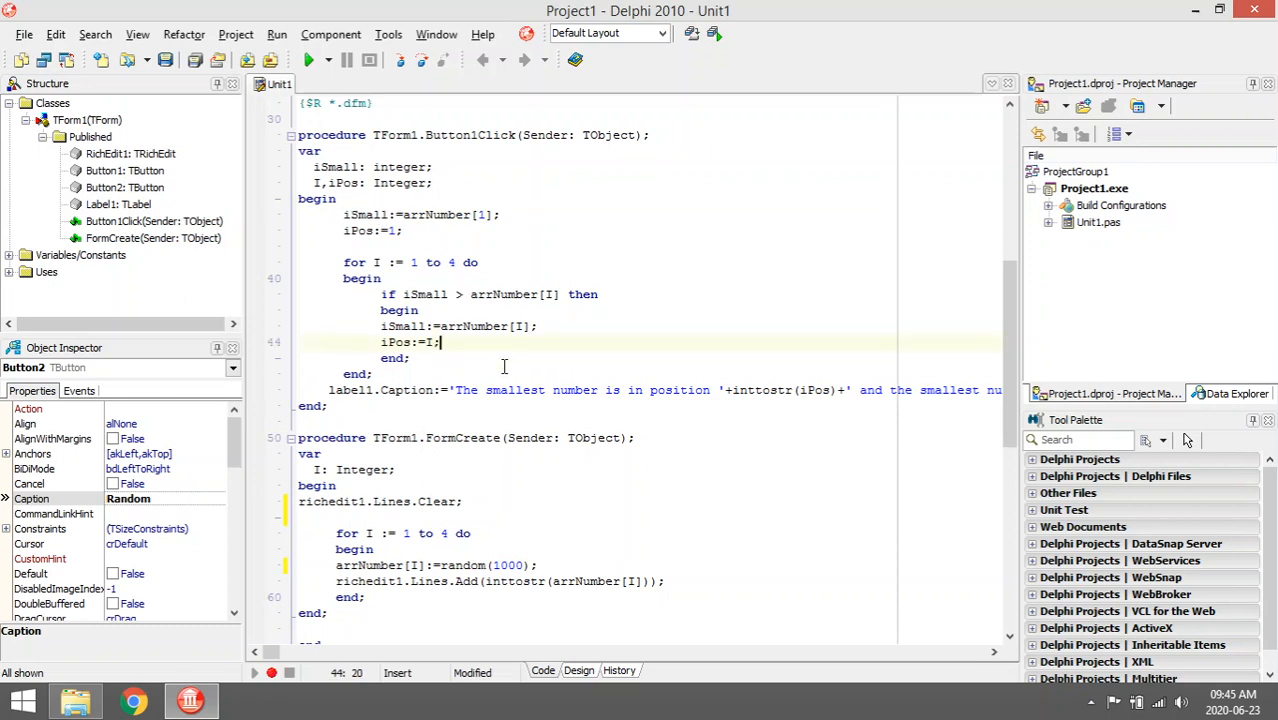
double_click(394, 342)
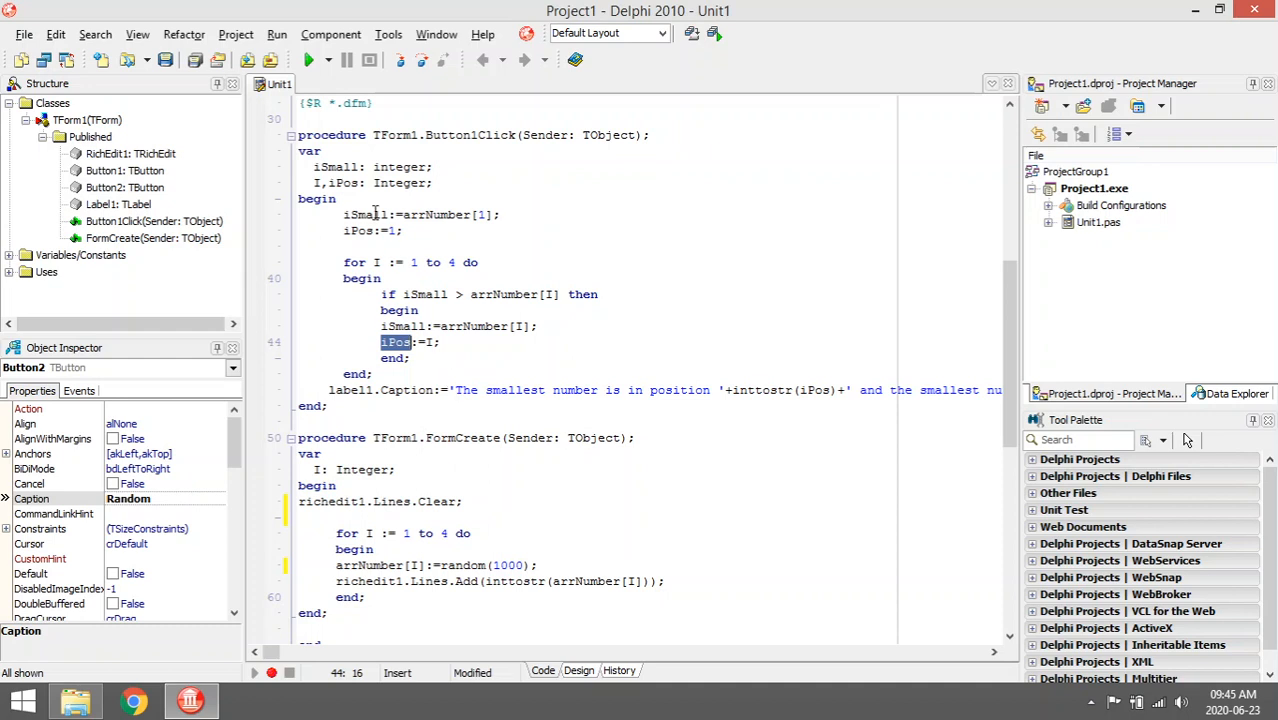
- Compile and run Project1 from the toolbar Run arrow
left_click(312, 60)
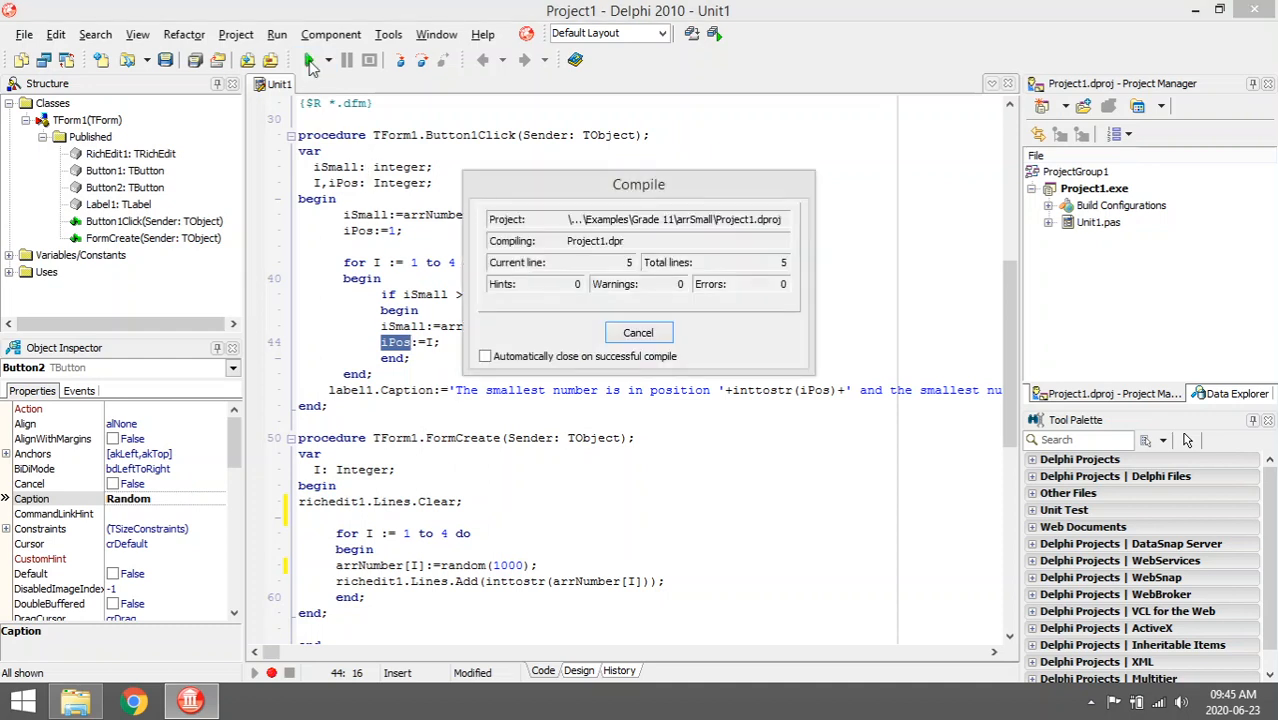
left_click(638, 332)
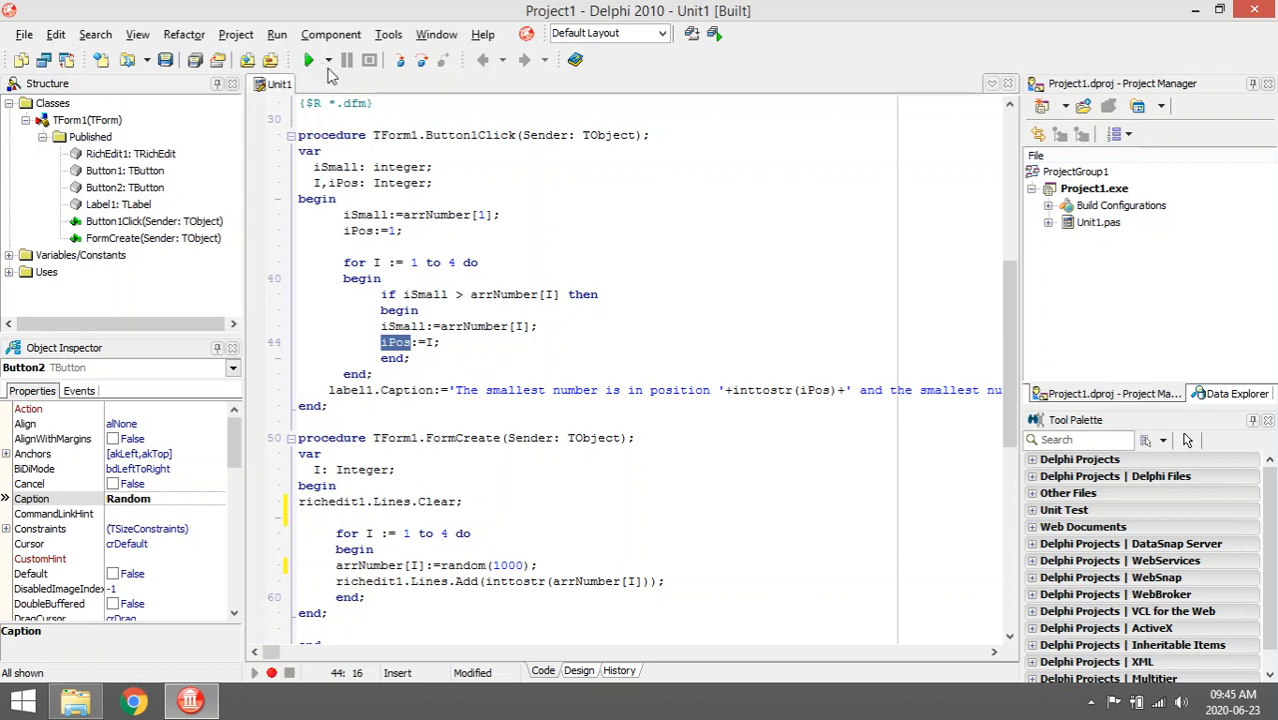
mouse_move(470, 148)
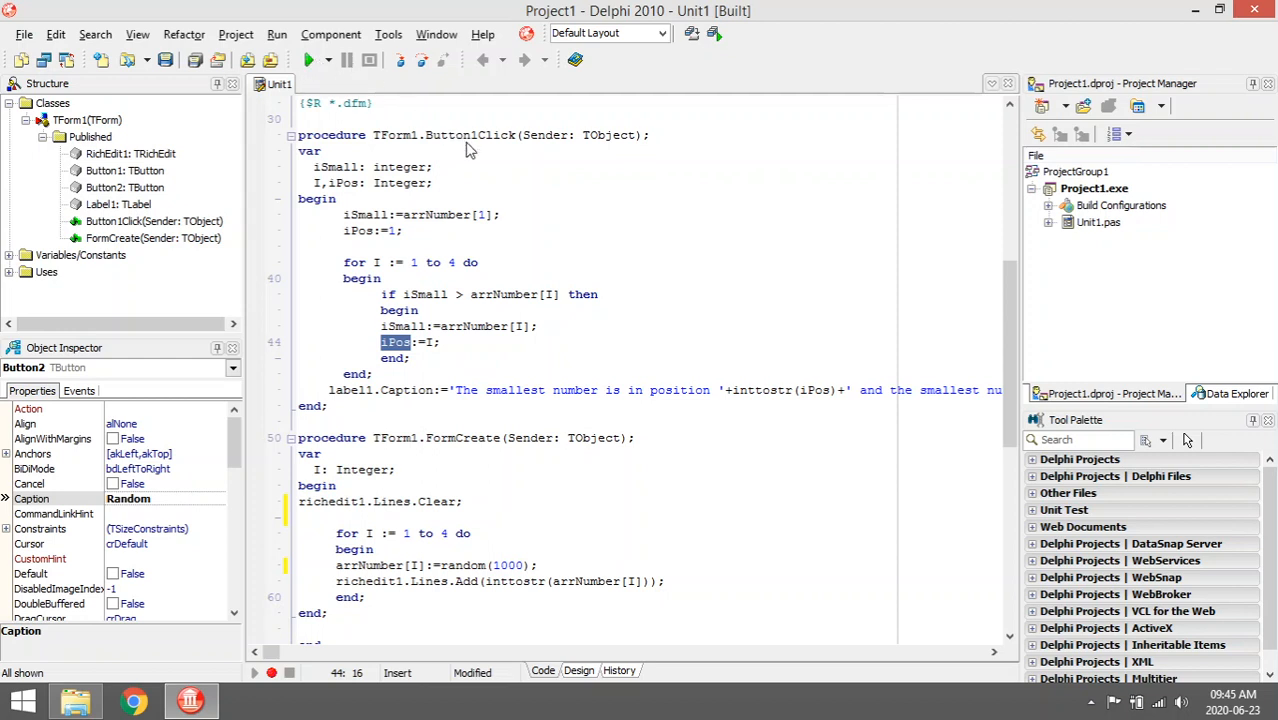
mouse_move(468, 214)
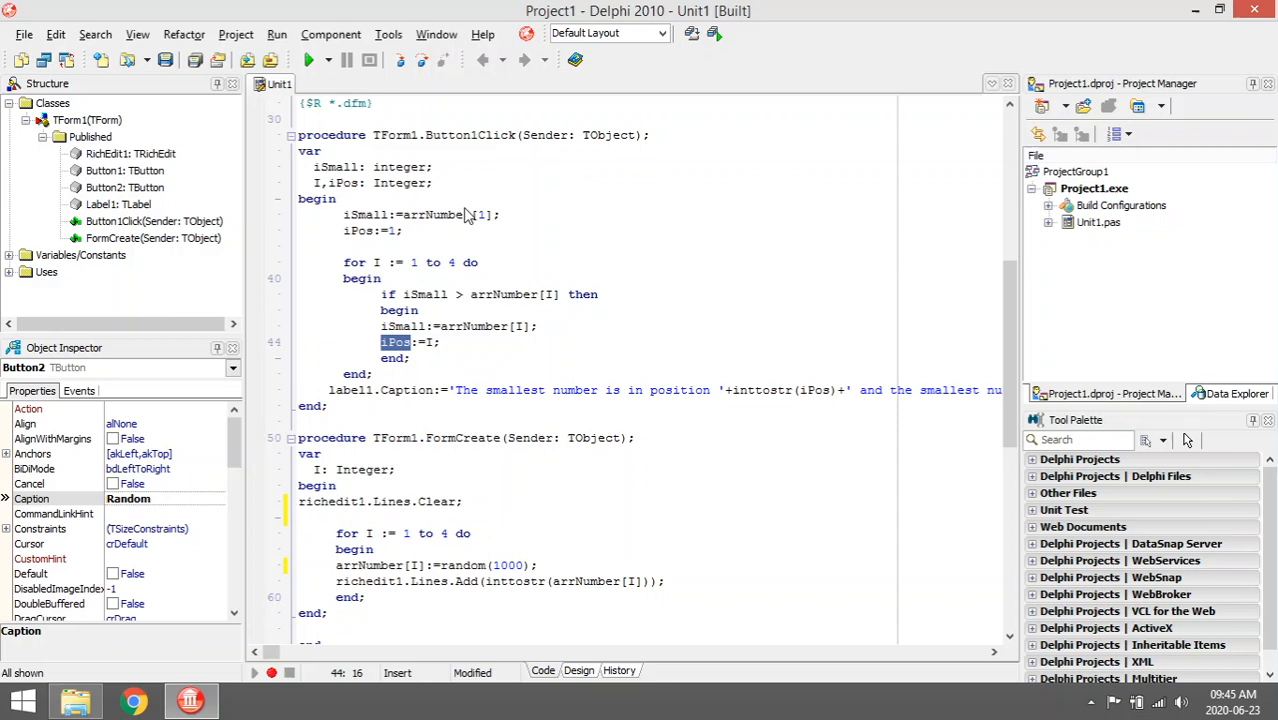
mouse_move(480, 220)
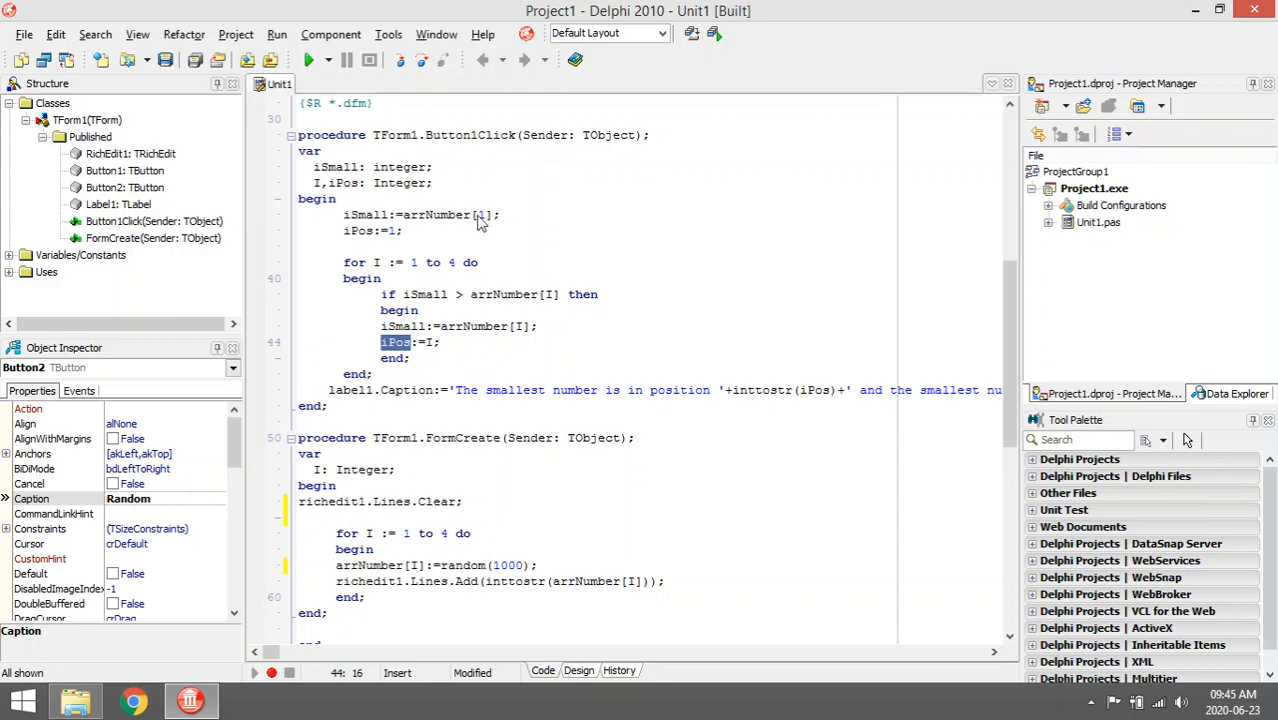
left_click(310, 60)
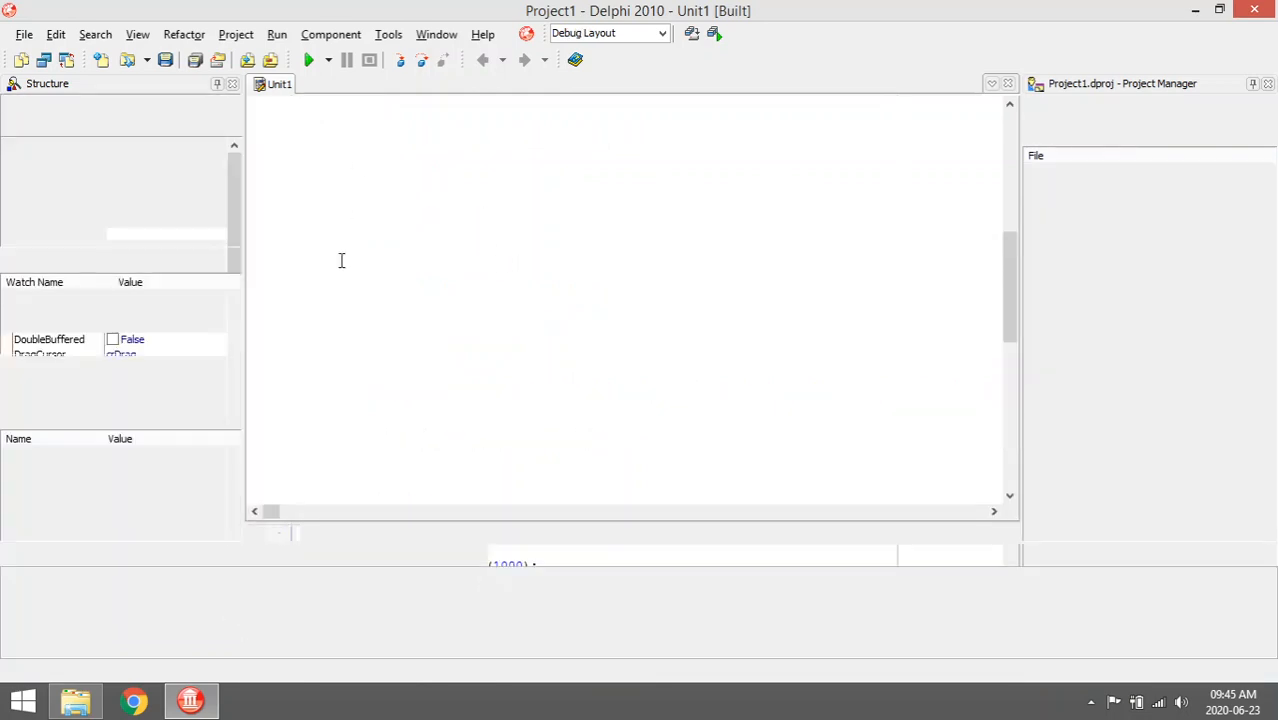
- Use the Small button so the label reports smallest number 125 in position 2
left_click(310, 60)
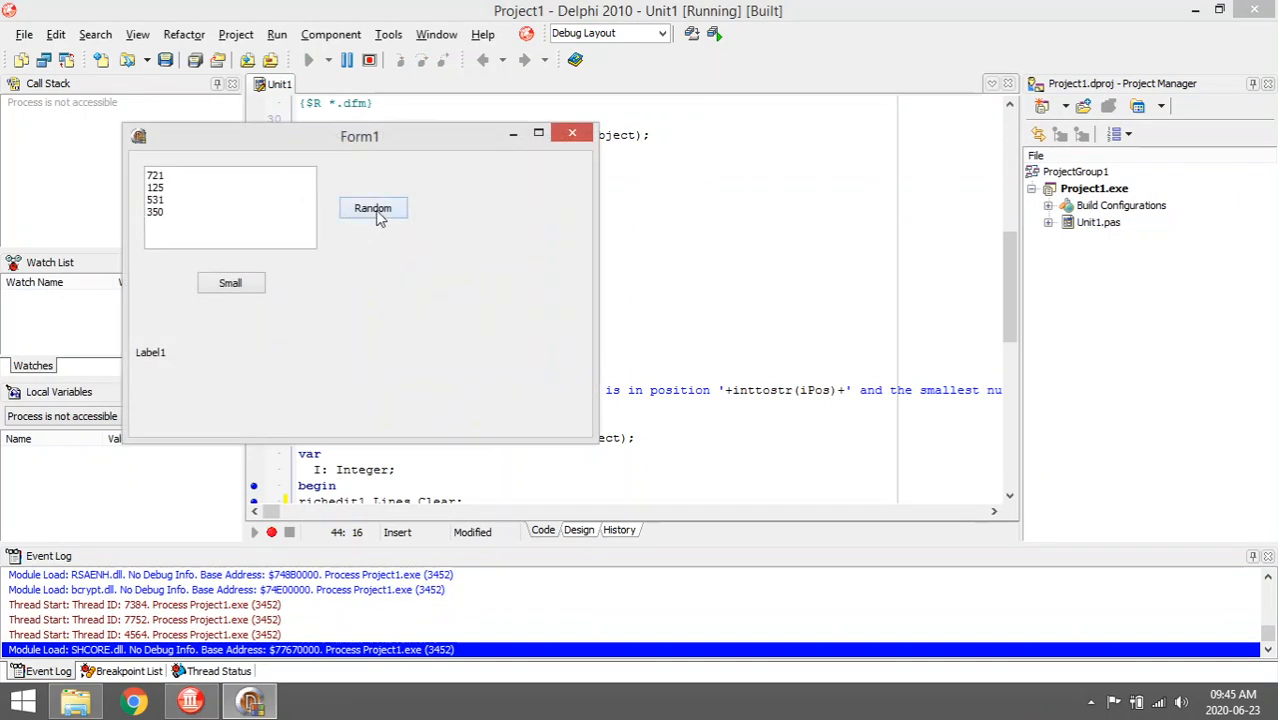
left_click(230, 282)
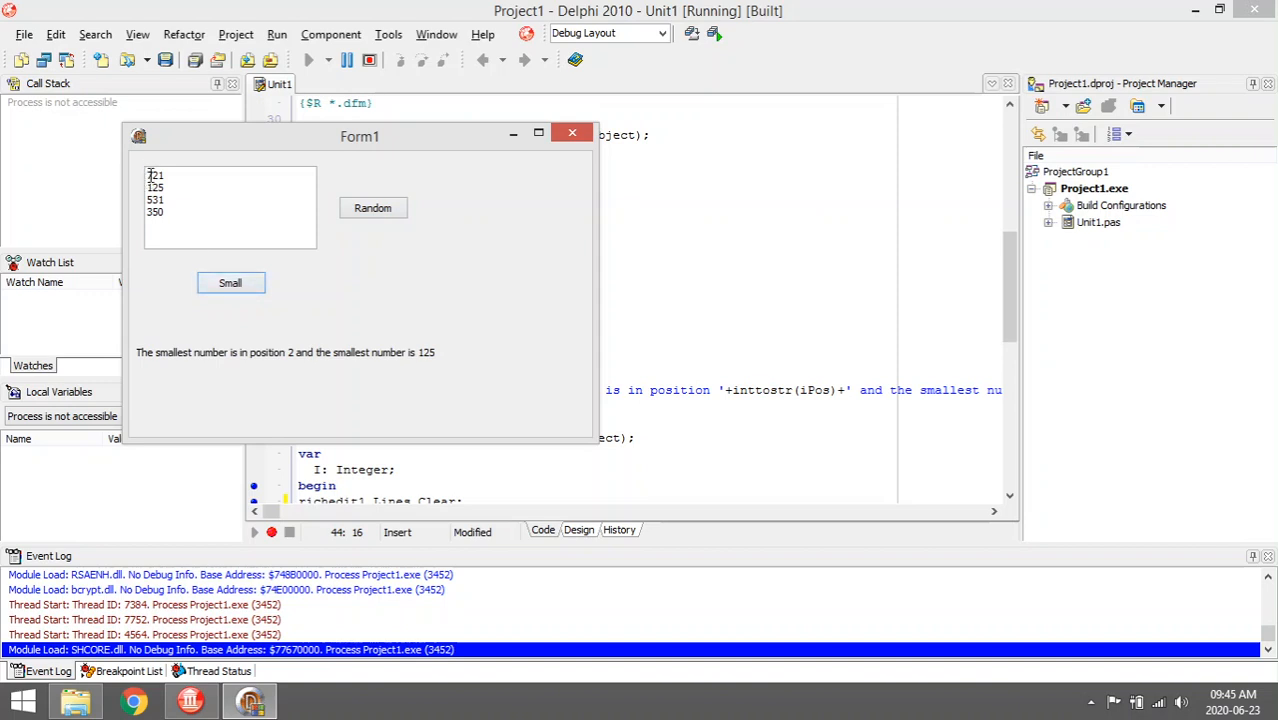
left_click_drag(360, 136, 576, 280)
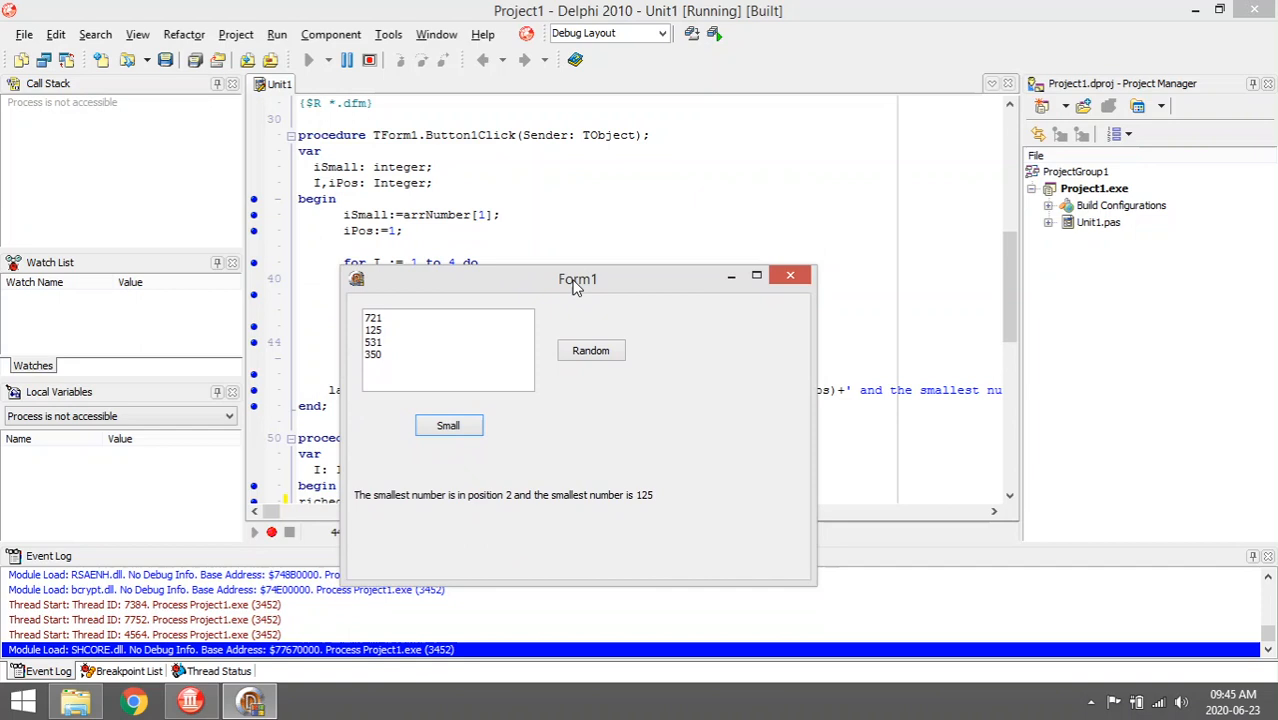
left_click_drag(576, 280, 586, 248)
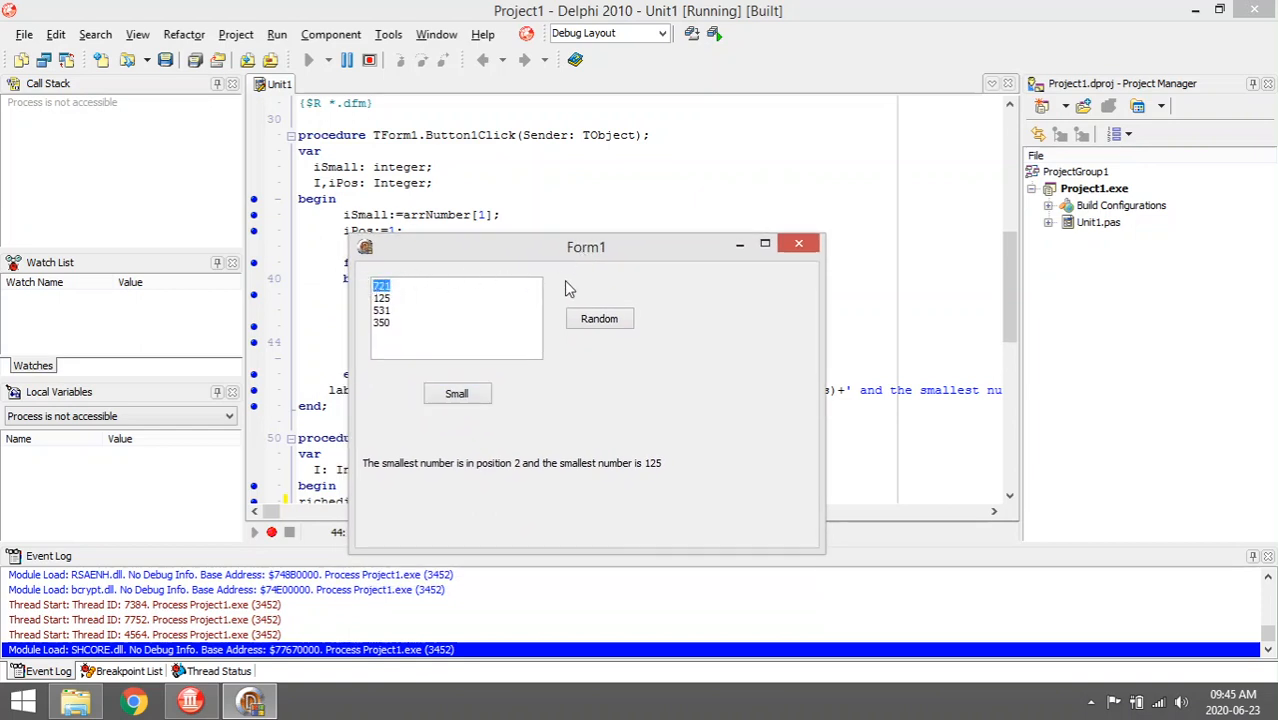
mouse_move(596, 256)
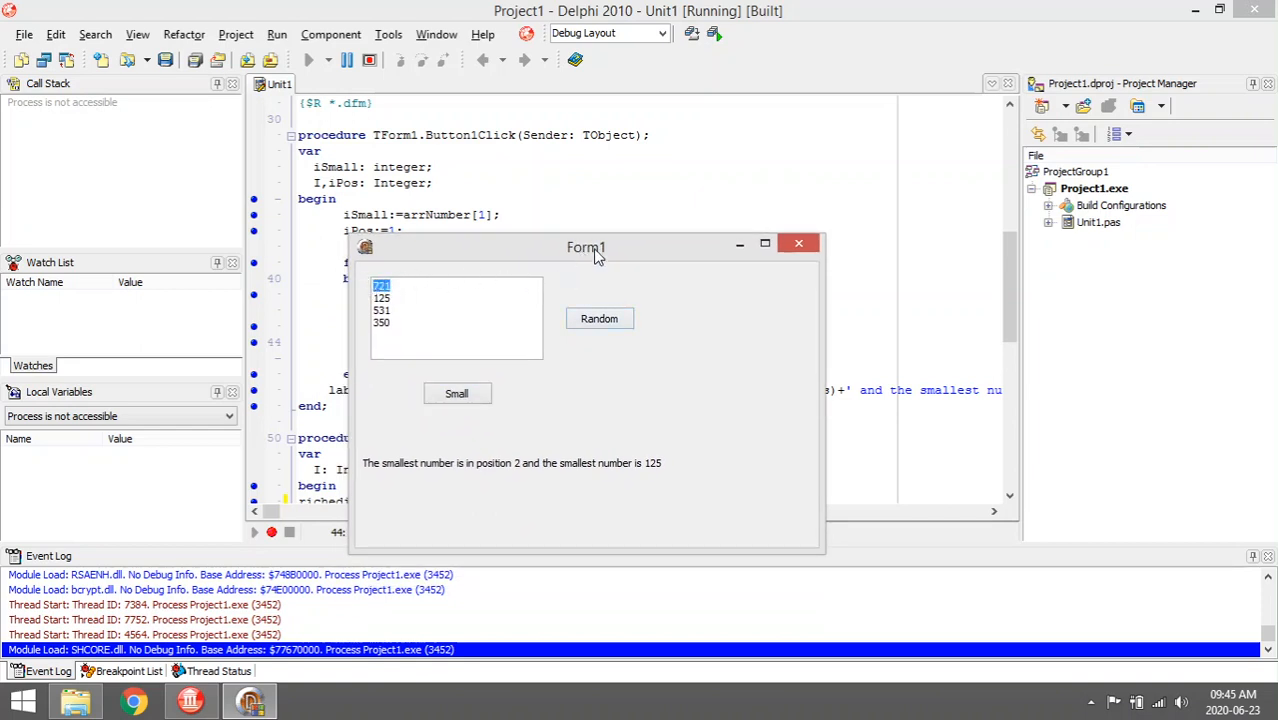
left_click_drag(586, 248, 572, 284)
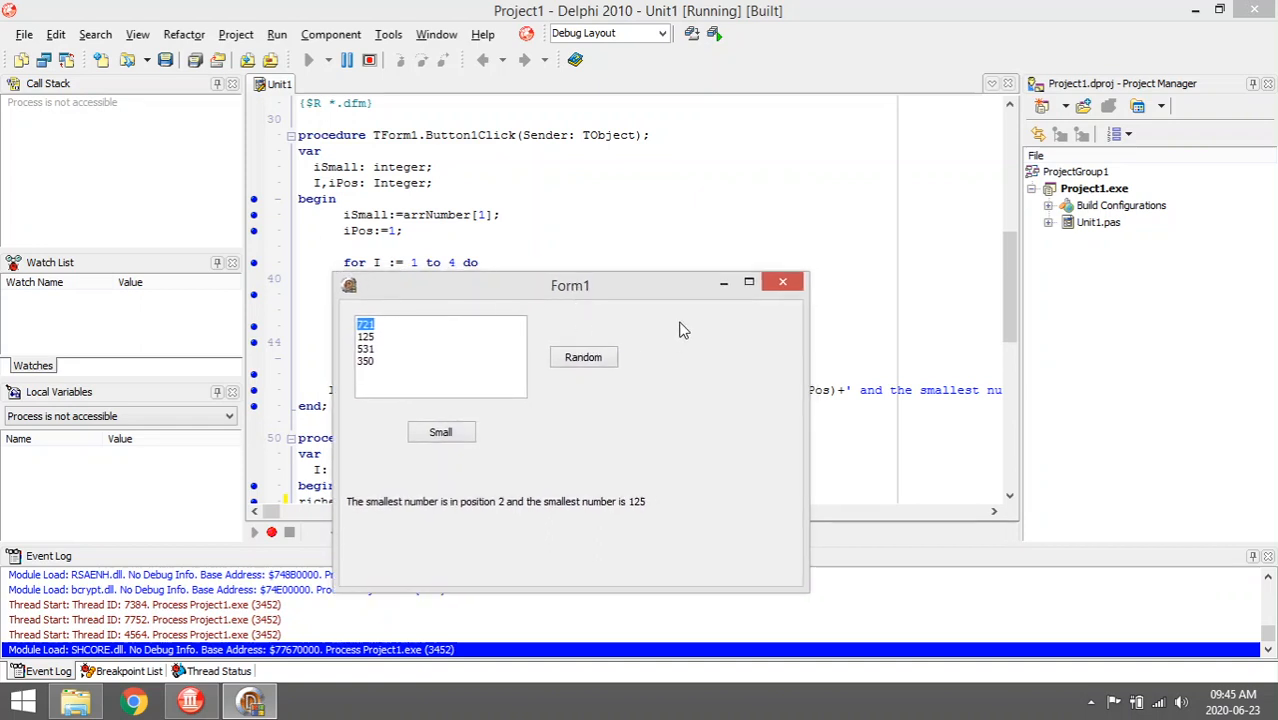
left_click_drag(570, 284, 600, 328)
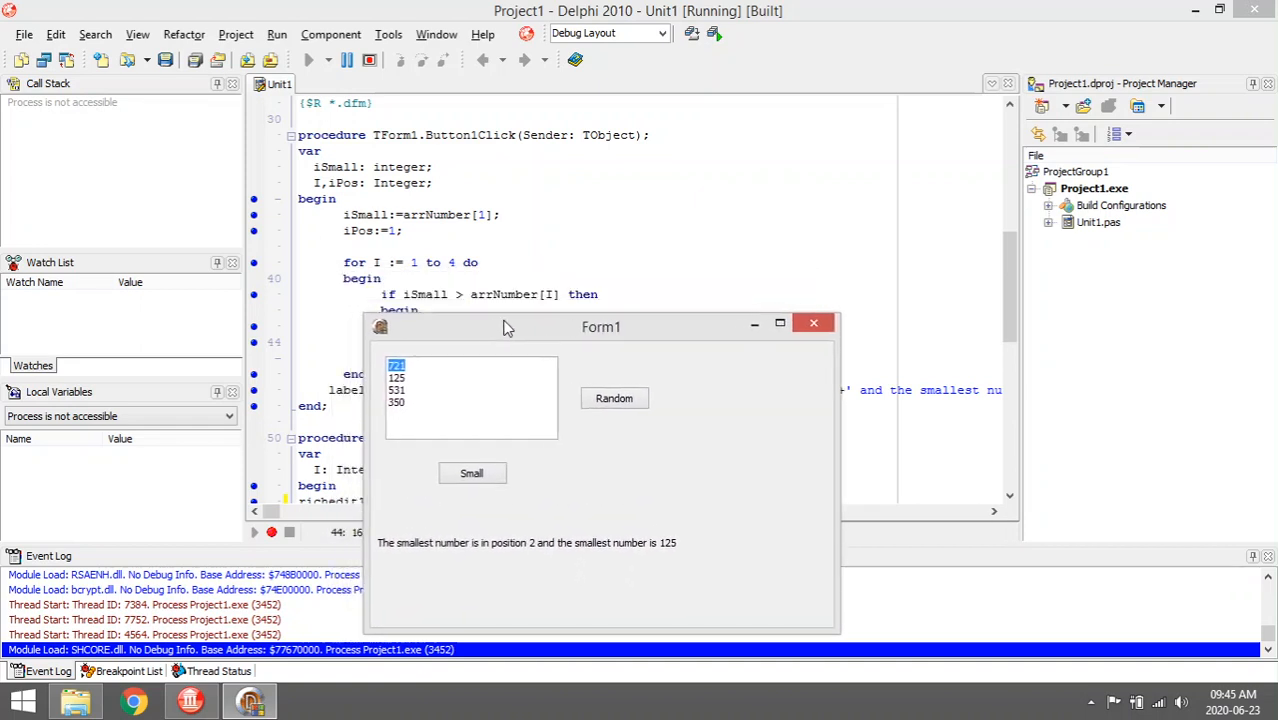
left_click_drag(600, 326, 612, 316)
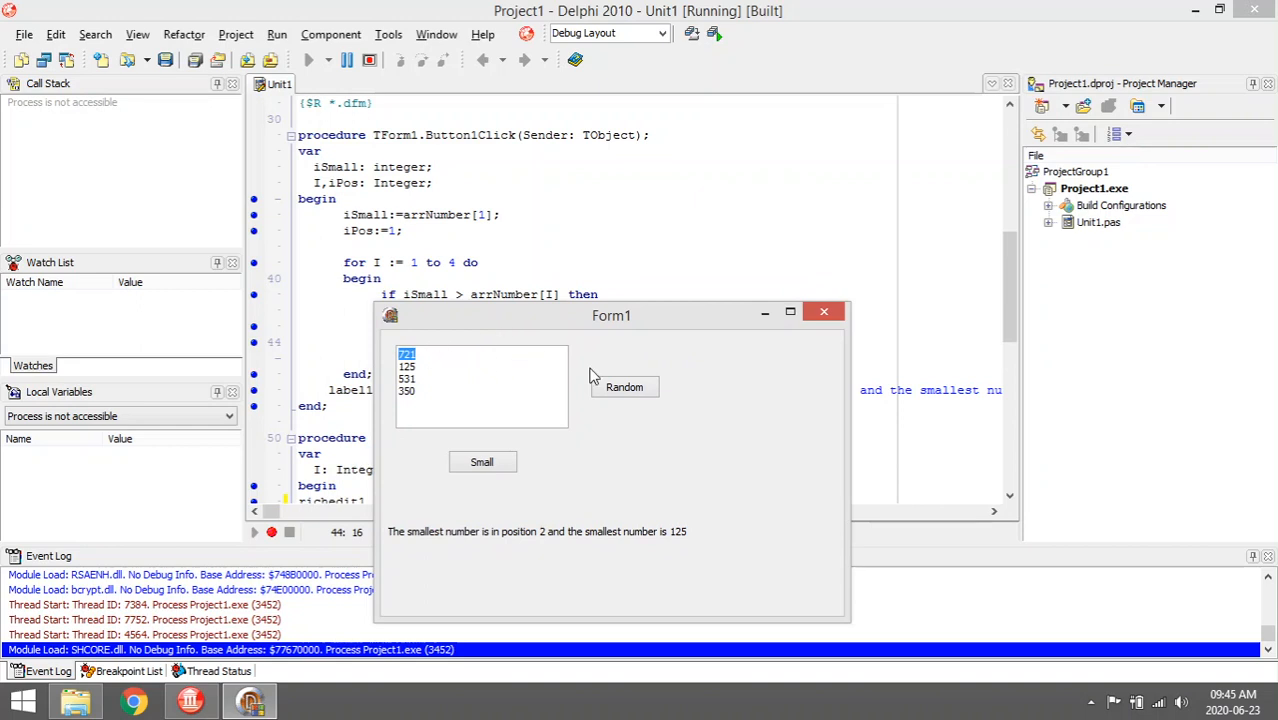
mouse_move(628, 364)
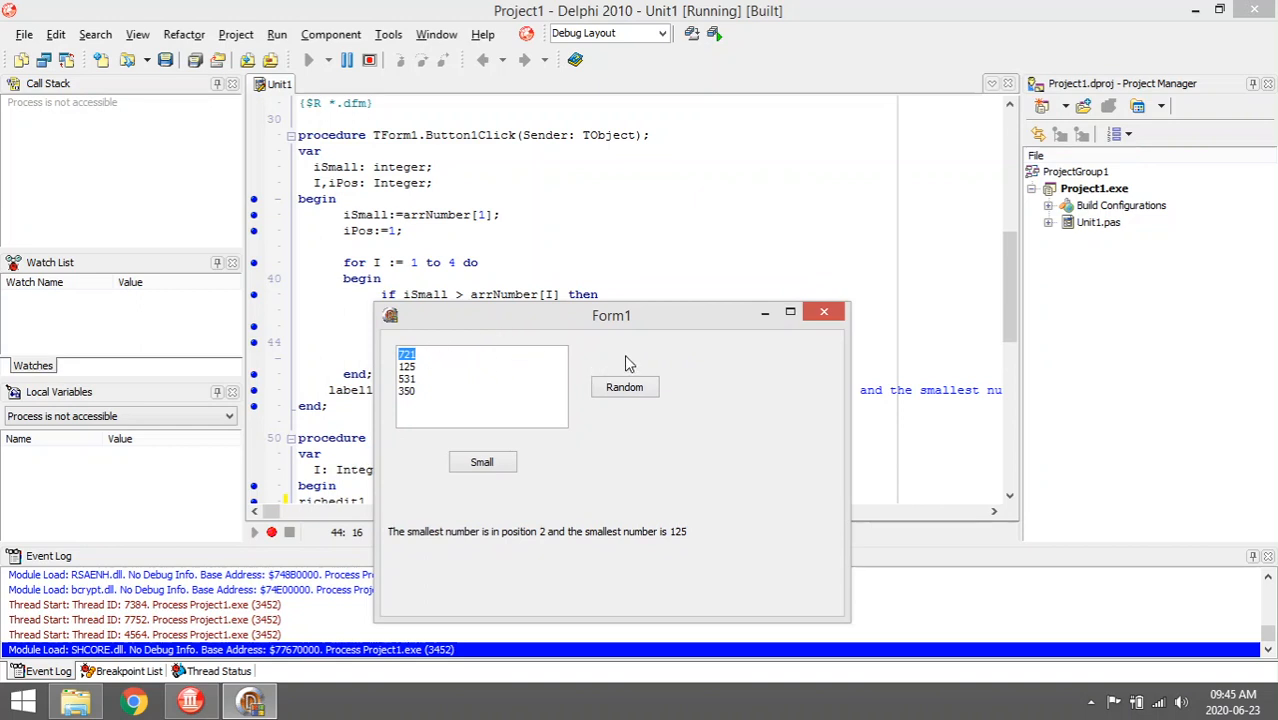
- Move the running Form1 window around to inspect the result label against the code
left_click_drag(612, 316, 612, 322)
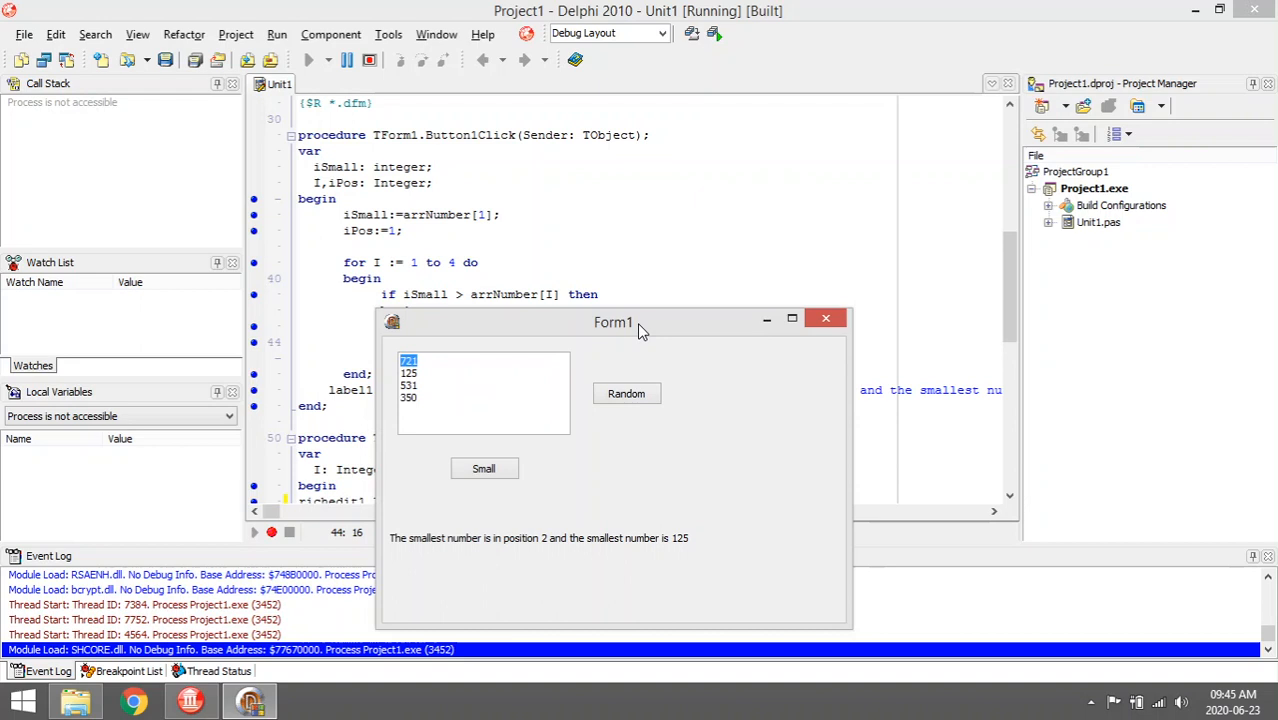
left_click_drag(640, 322, 630, 360)
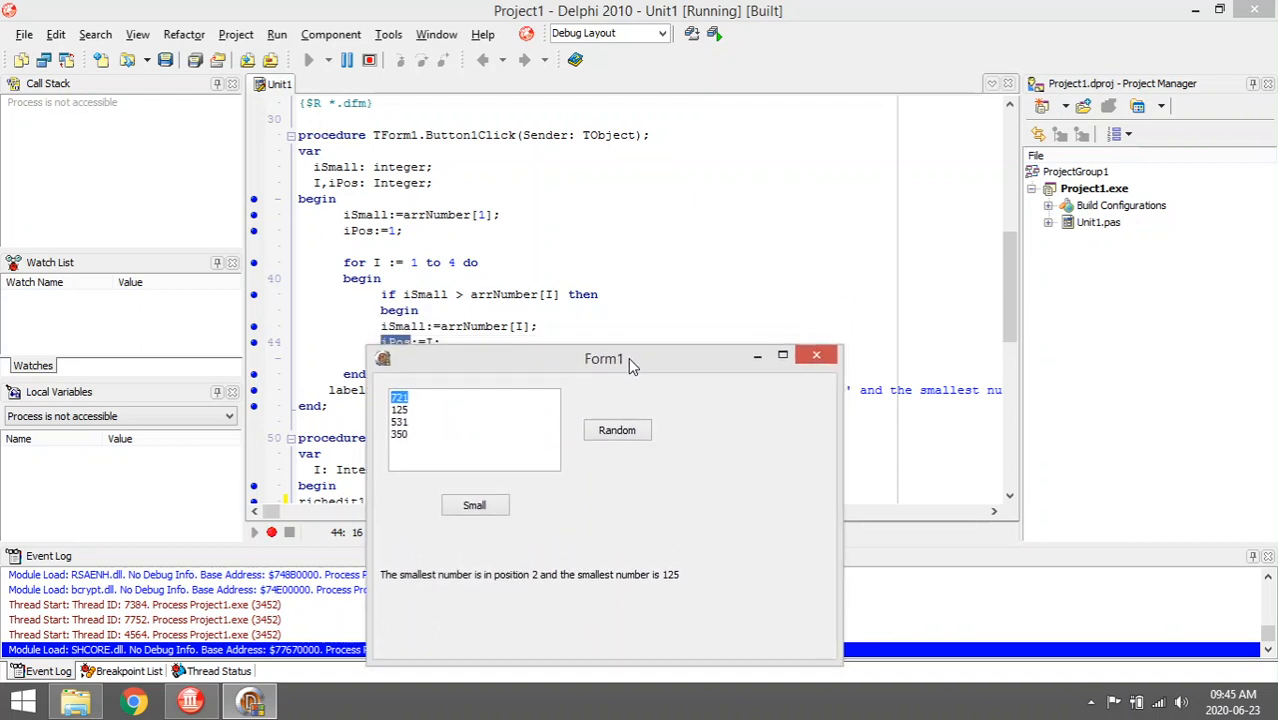
left_click_drag(604, 360, 616, 320)
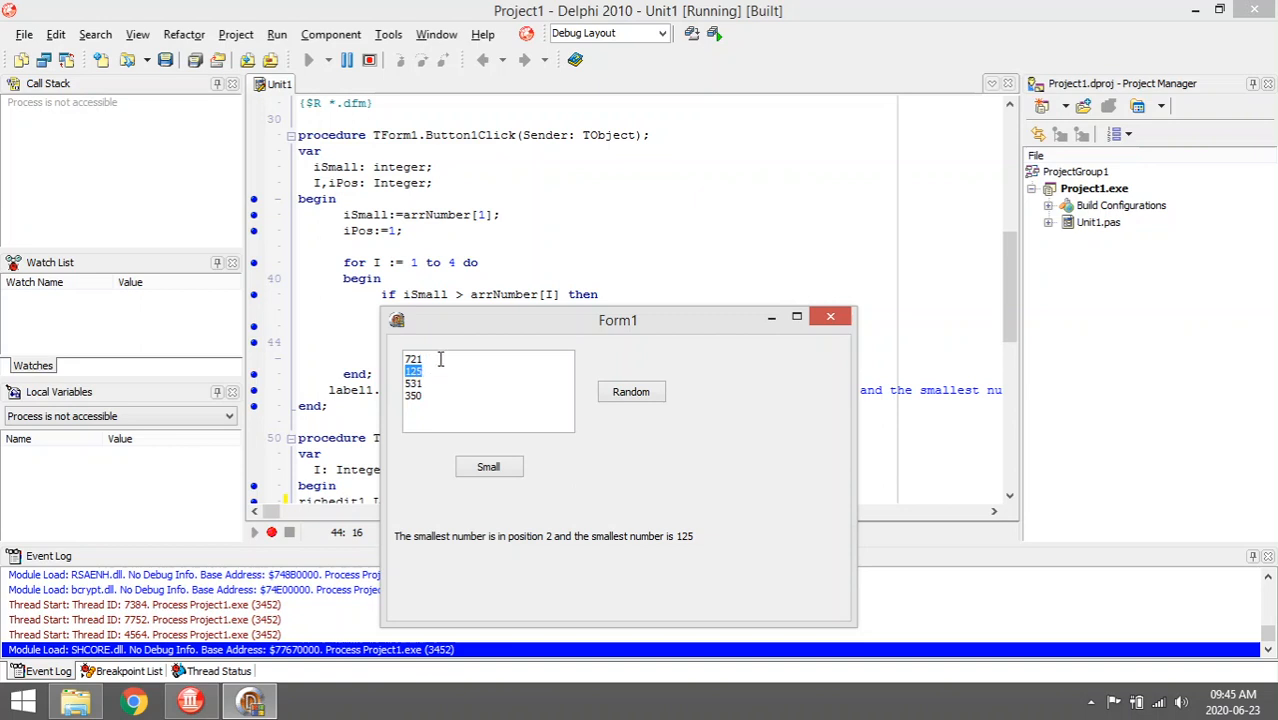
left_click_drag(616, 320, 580, 326)
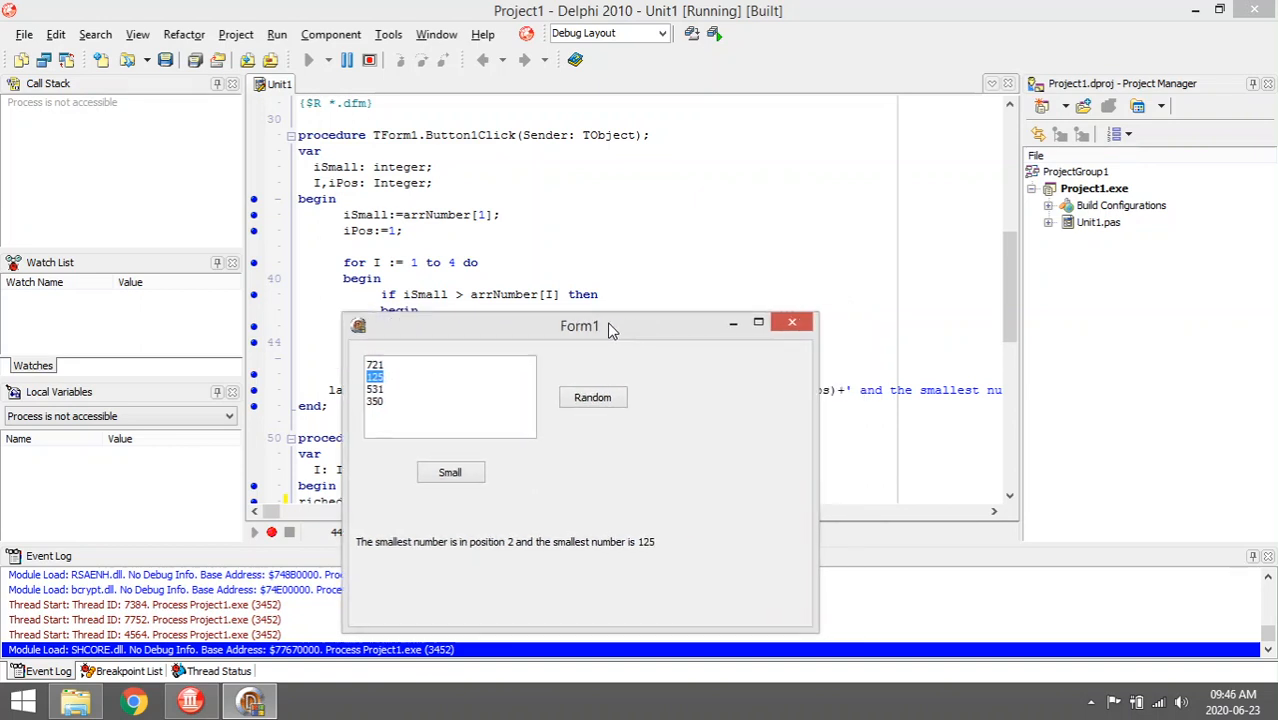
left_click_drag(610, 324, 616, 320)
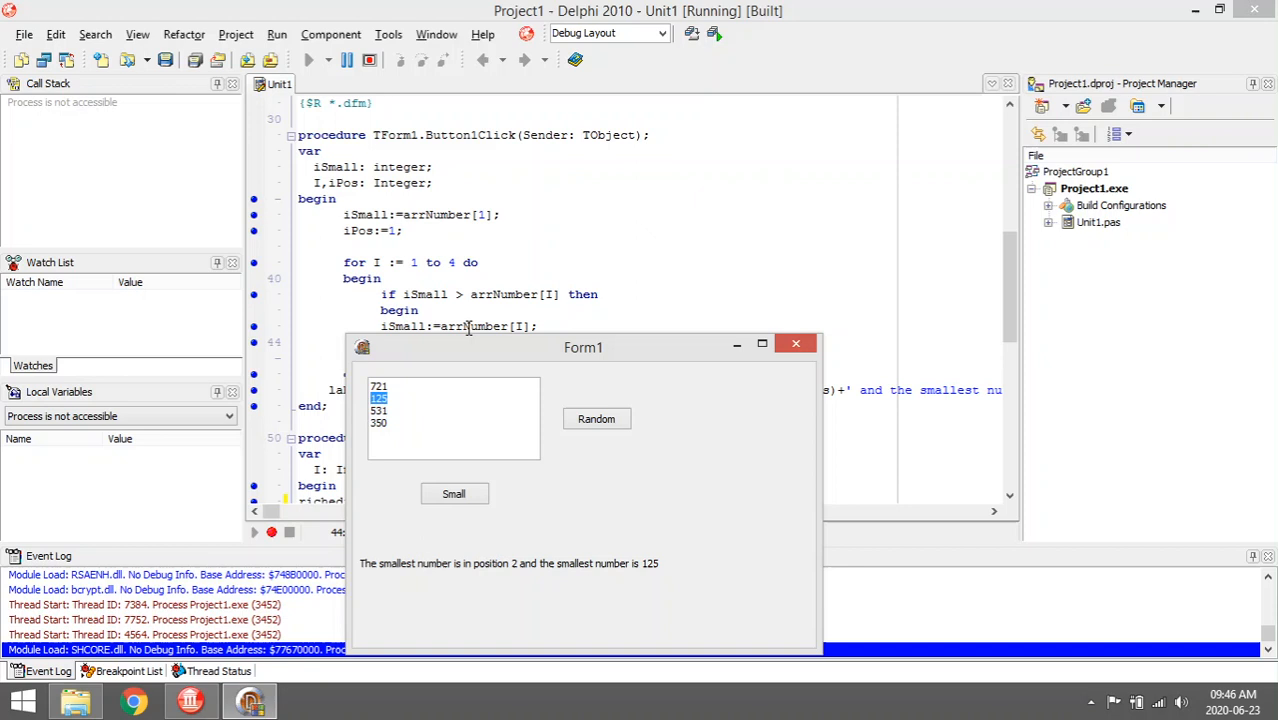
mouse_move(408, 328)
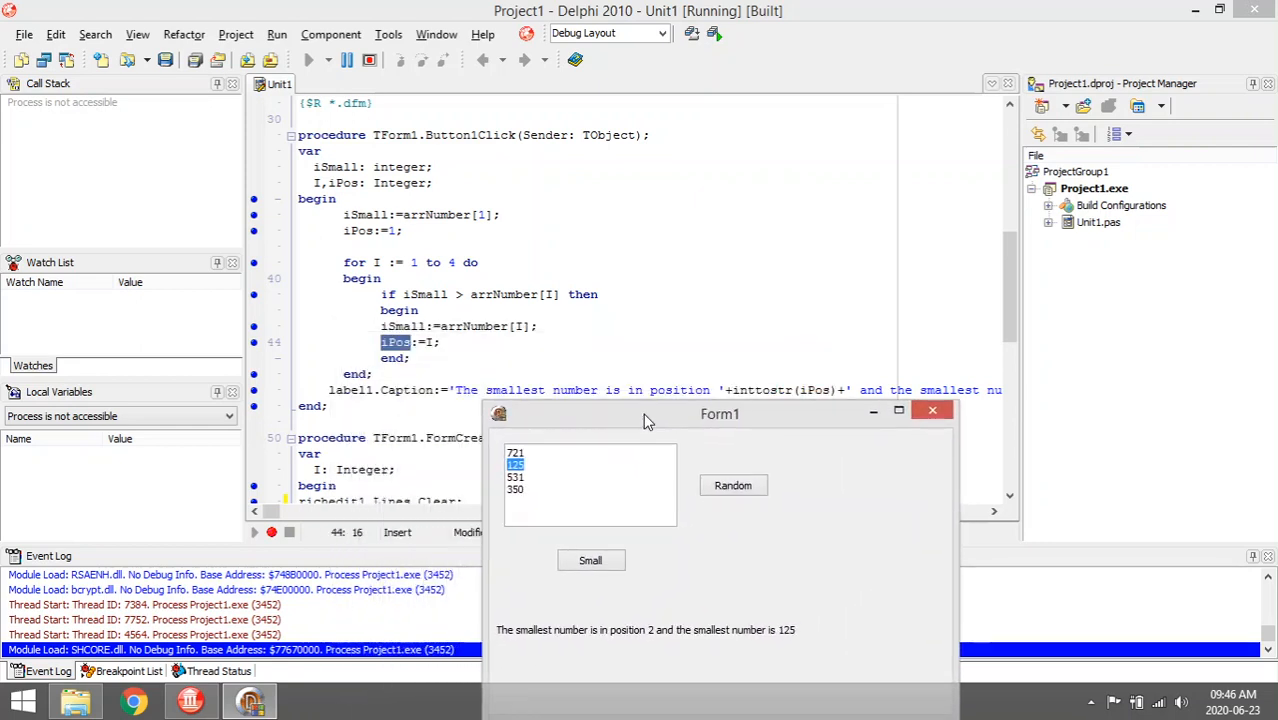
mouse_move(706, 414)
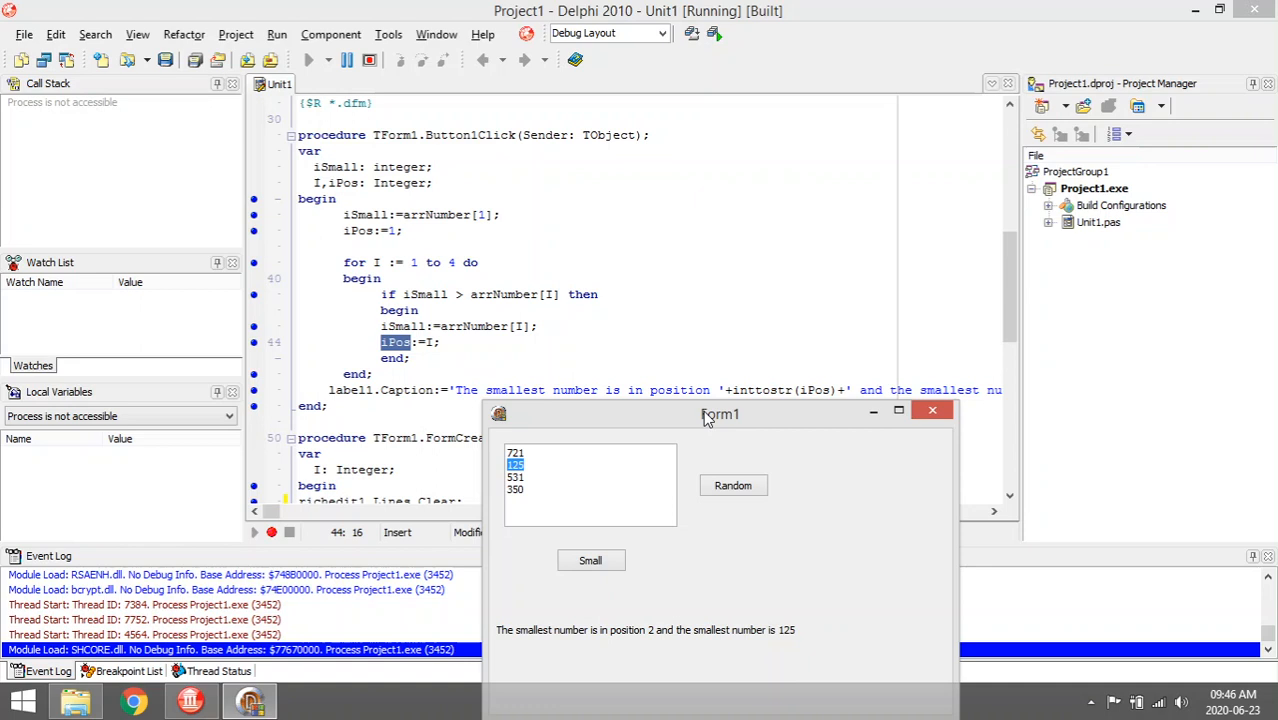
left_click_drag(720, 414, 696, 370)
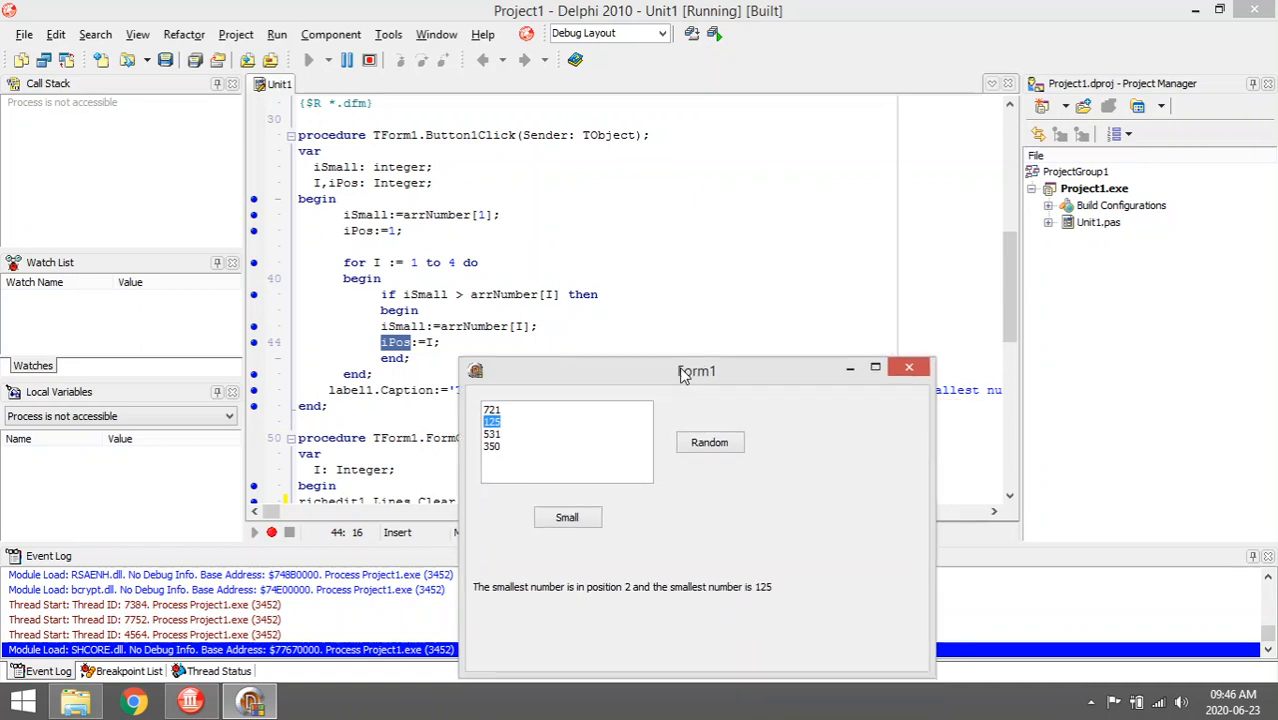
left_click_drag(696, 370, 712, 300)
type("2")
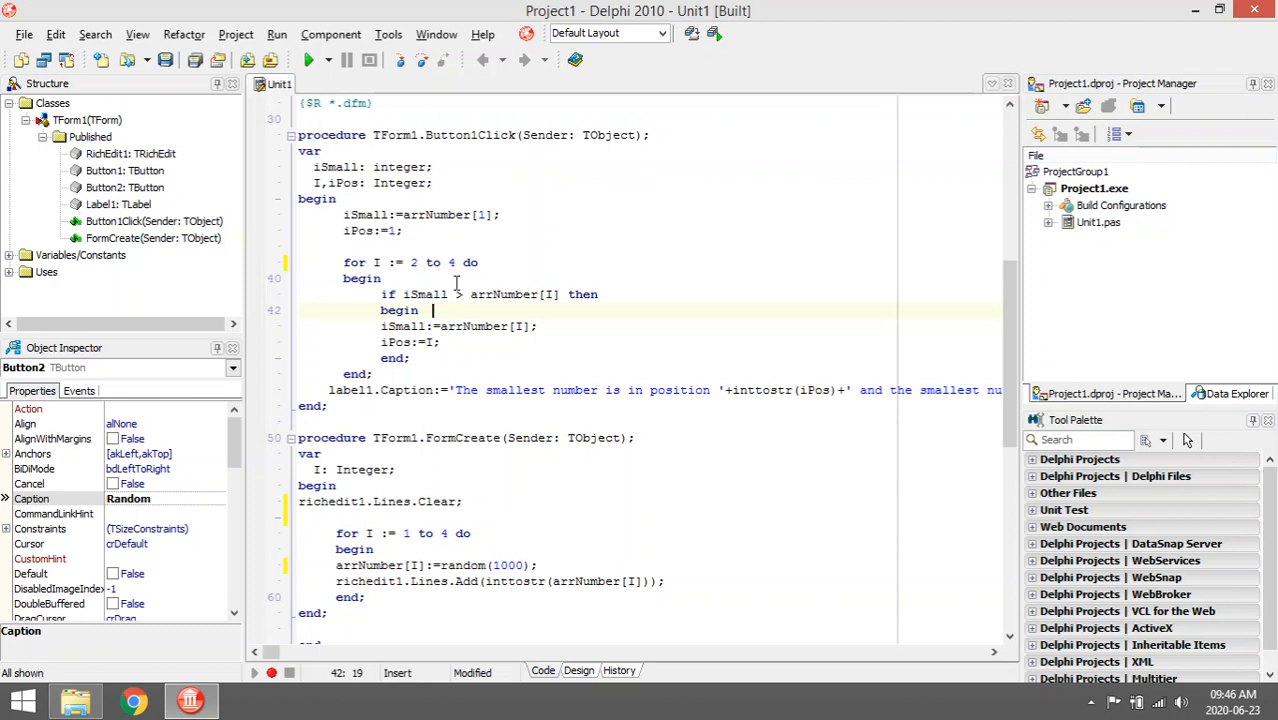
- Place the cursor on the loop's if condition to change the > comparison to <
left_click(480, 294)
type("<")
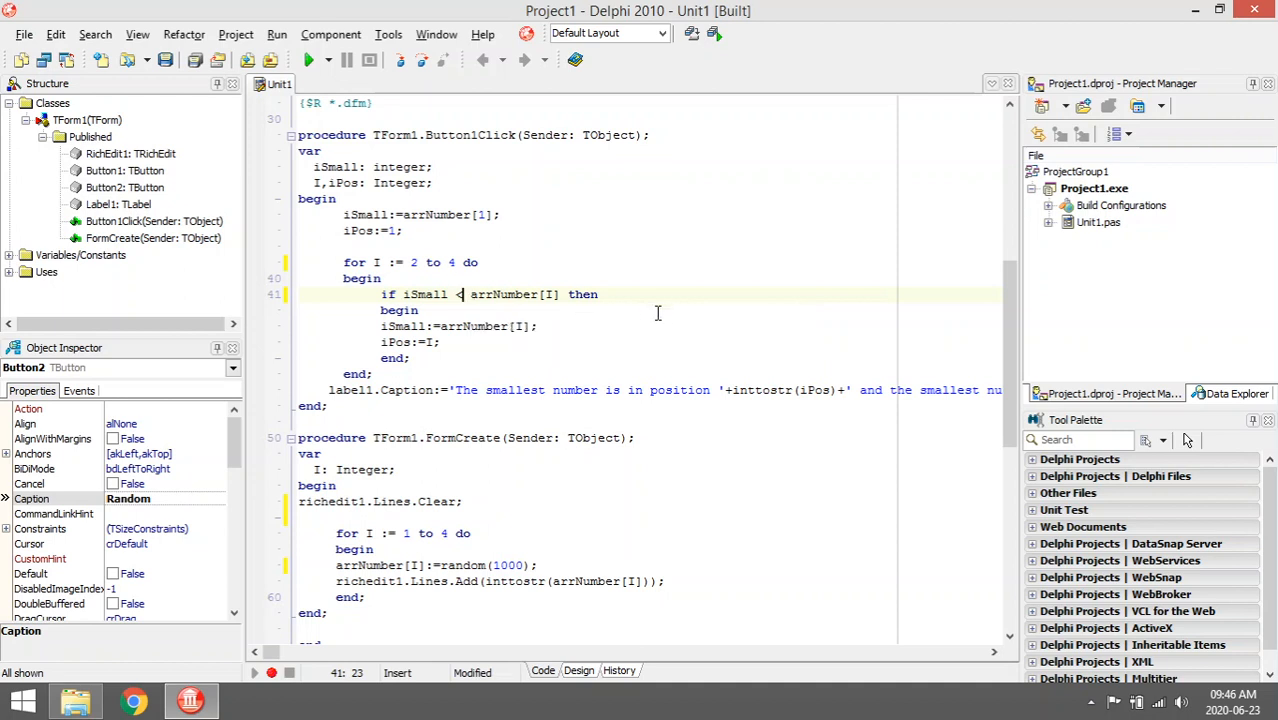
mouse_move(508, 294)
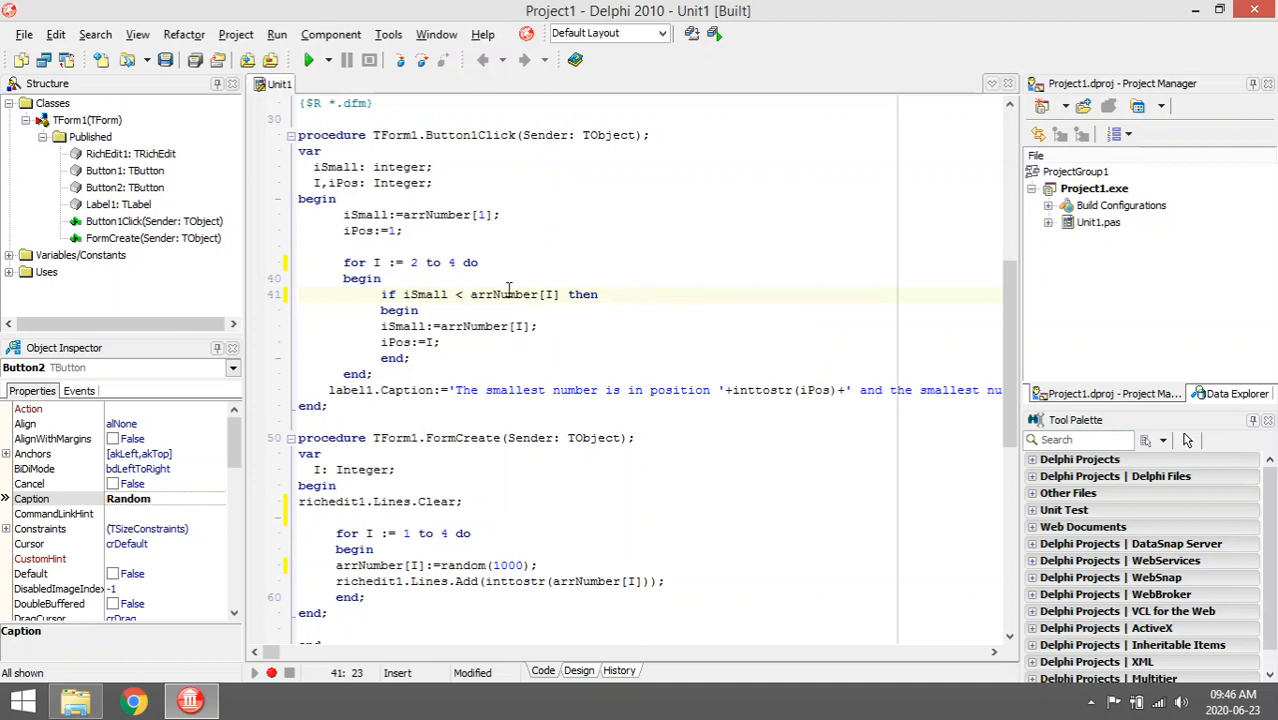